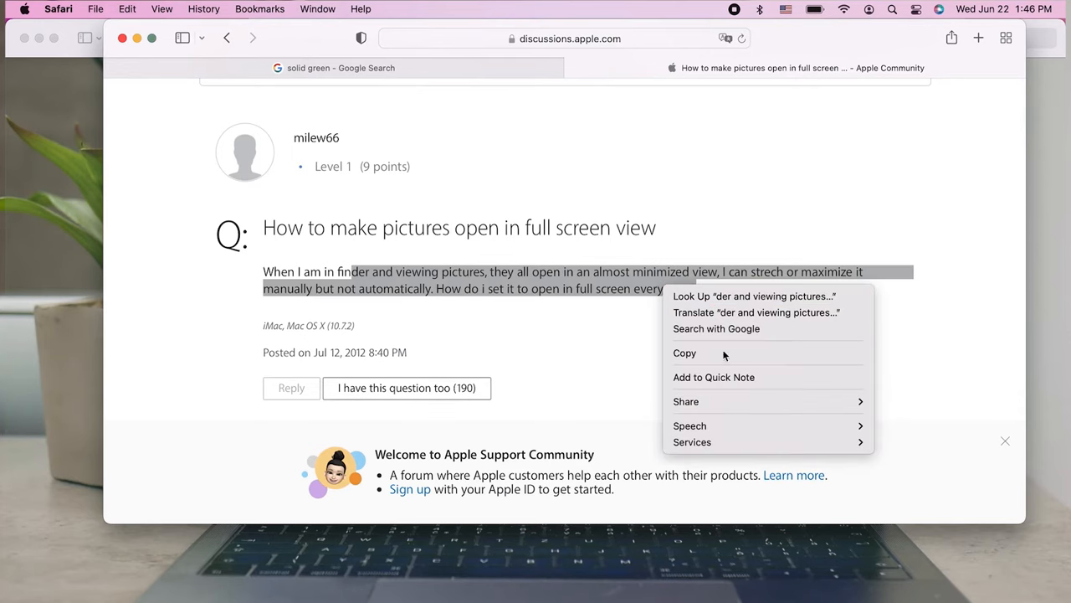
{"action": "mouse_move", "coordinate": [690, 425]}
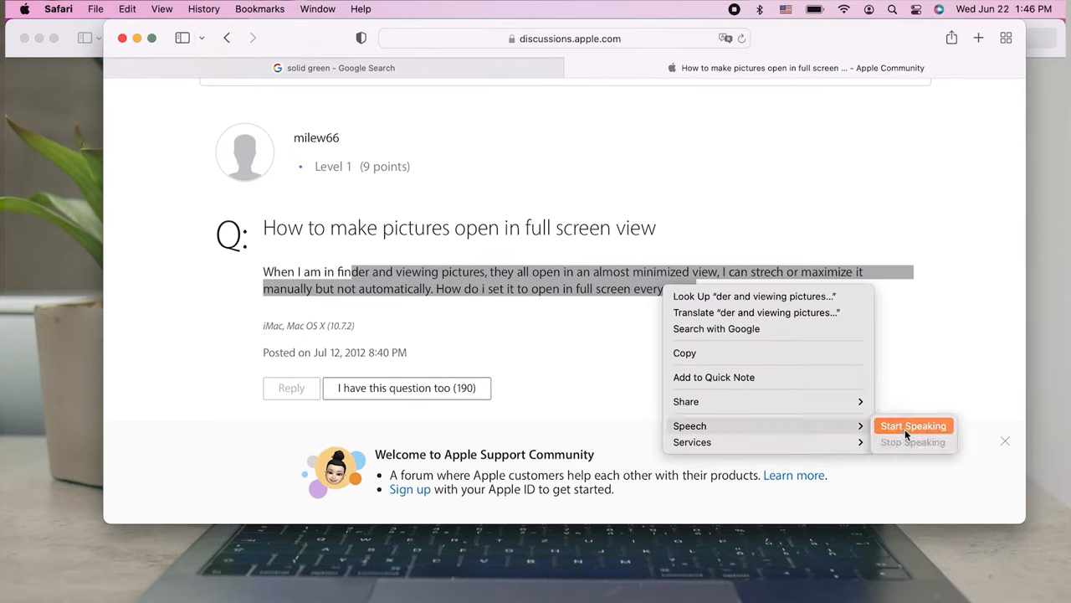
Start speaking the selected forum question text and dismiss the community welcome banner.
{"action": "left_click", "coordinate": [914, 425]}
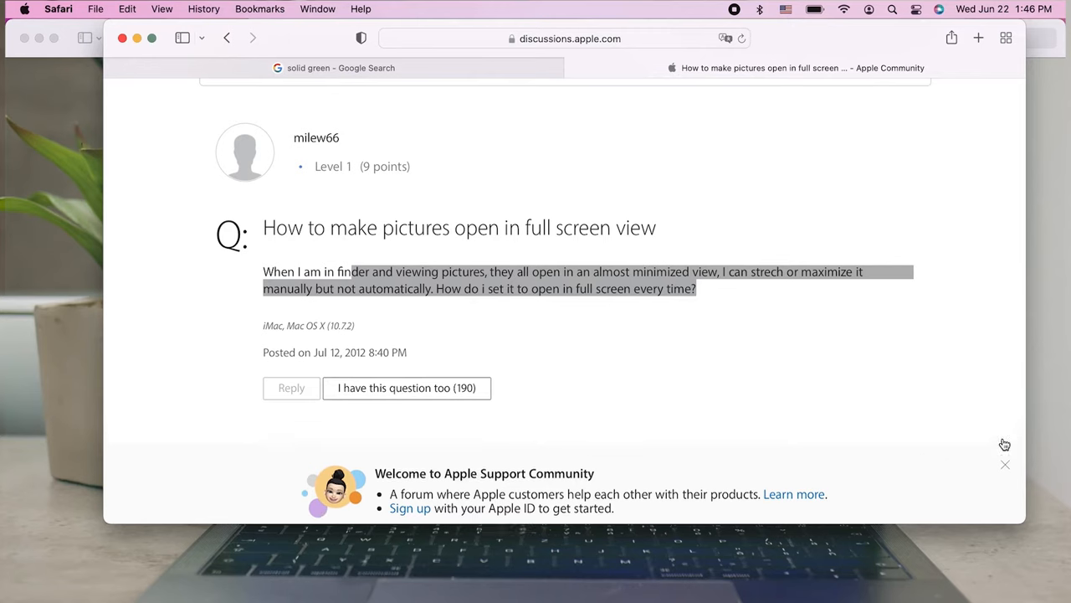
{"action": "left_click", "coordinate": [1004, 465]}
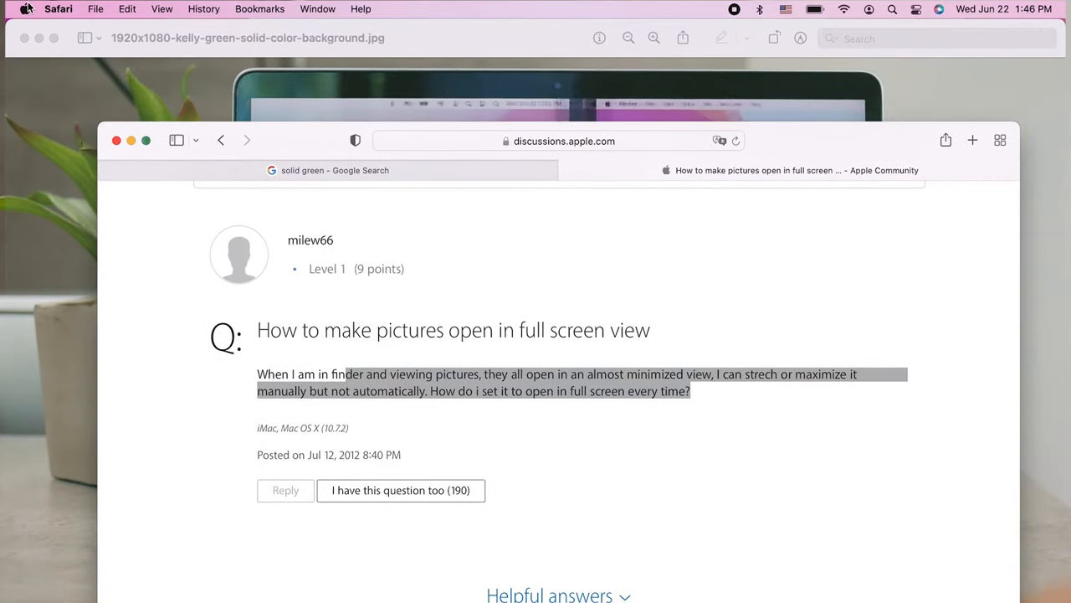
Reach Accessibility's Spoken Content pane from the Apple menu's System Preferences.
{"action": "left_click", "coordinate": [27, 9]}
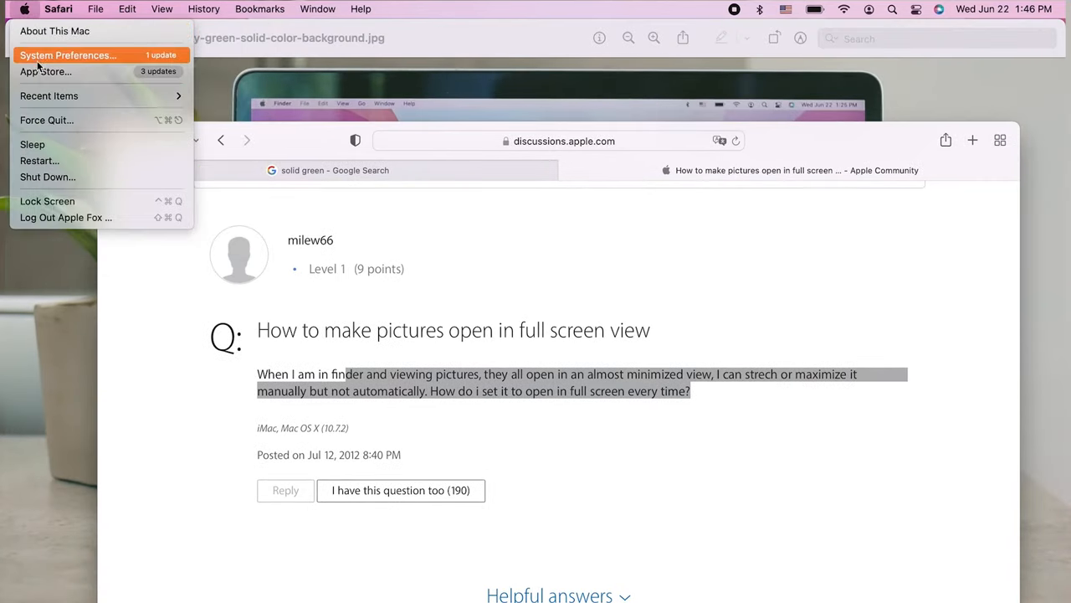
{"action": "left_click", "coordinate": [76, 53]}
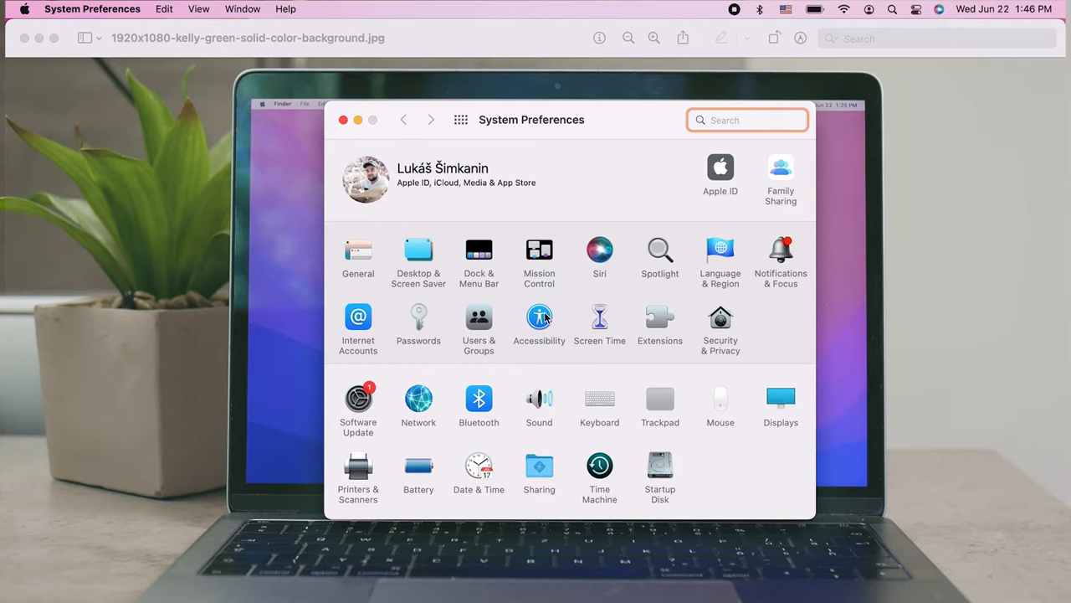
{"action": "left_click", "coordinate": [538, 318]}
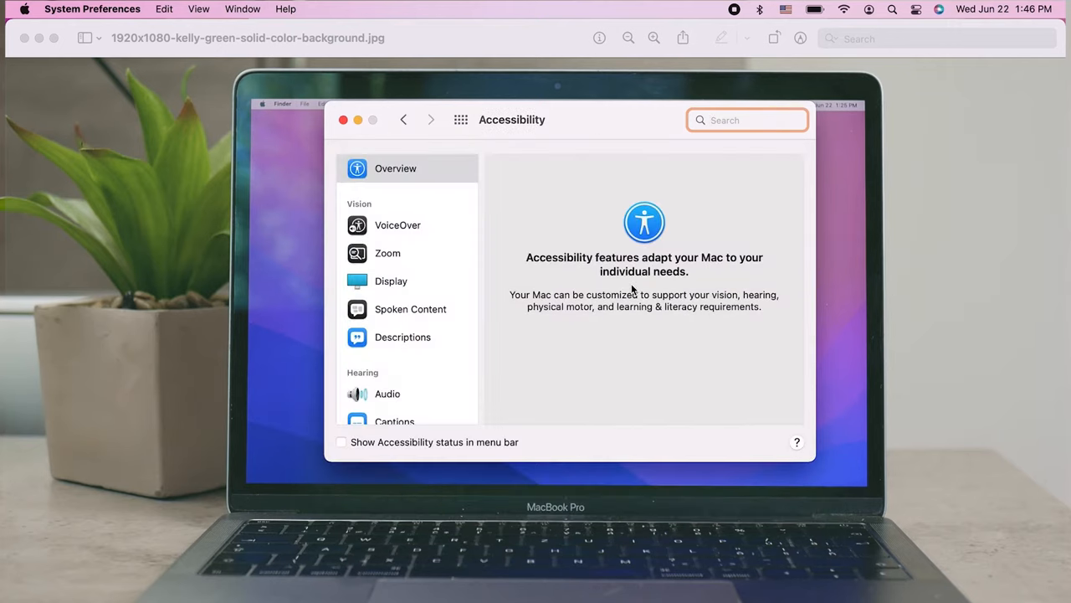
{"action": "left_click", "coordinate": [410, 308]}
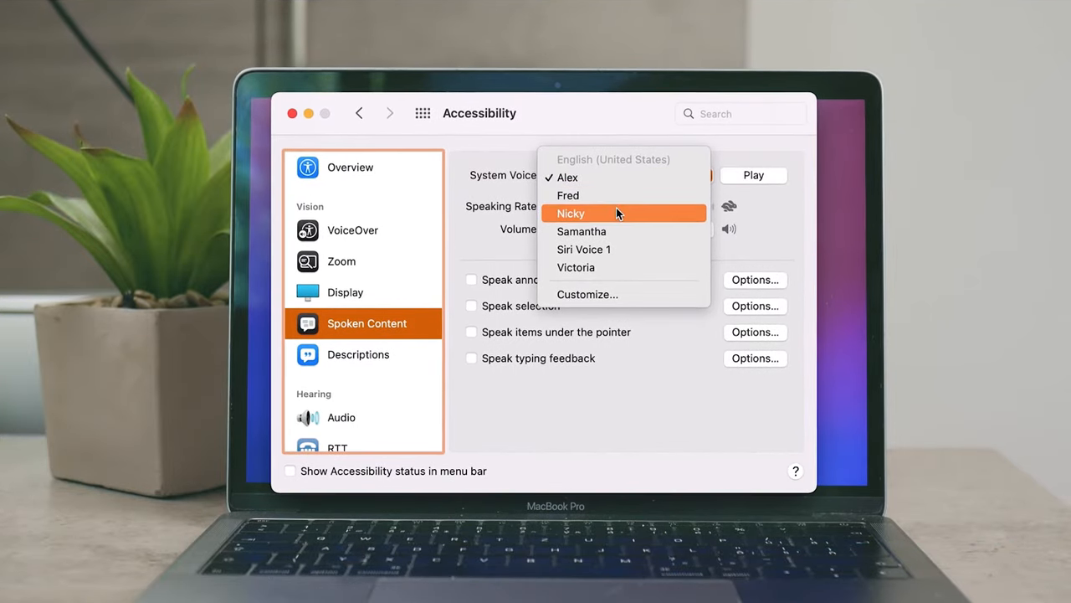
{"action": "mouse_move", "coordinate": [616, 249]}
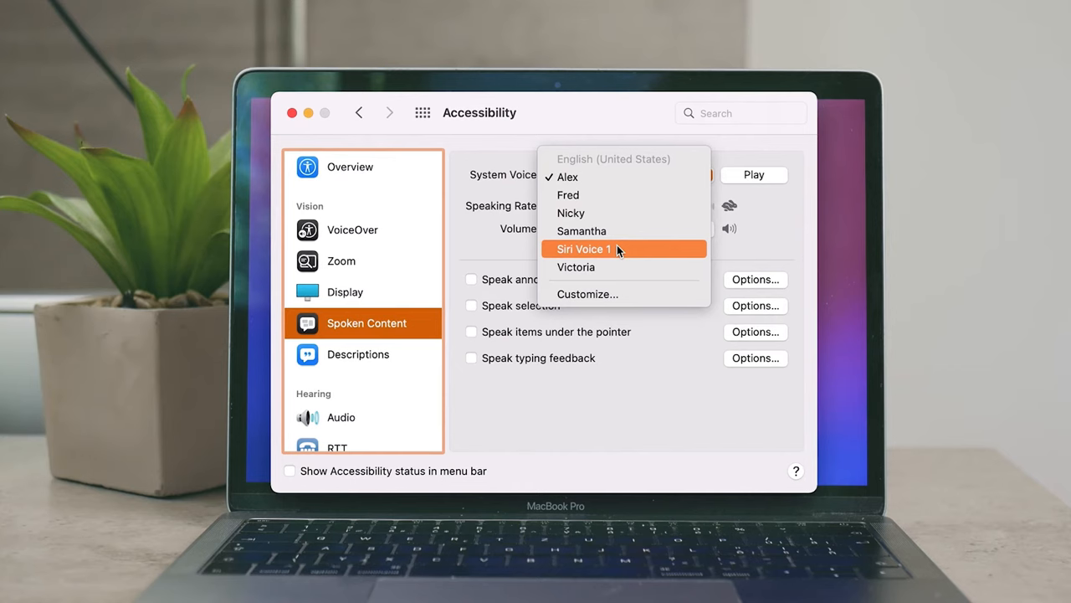
{"action": "mouse_move", "coordinate": [611, 231]}
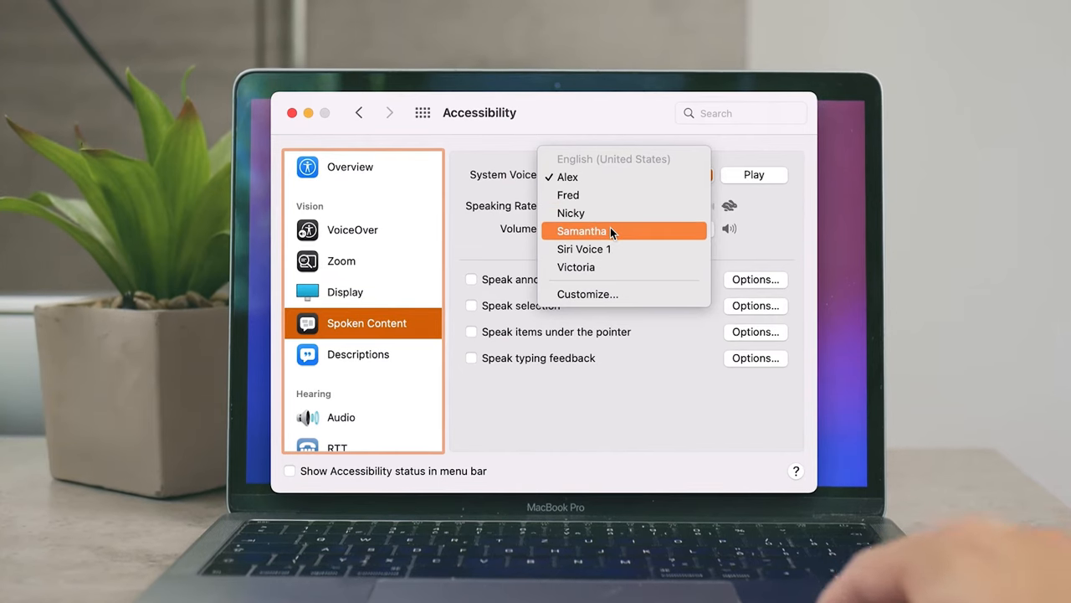
{"action": "mouse_move", "coordinate": [611, 231]}
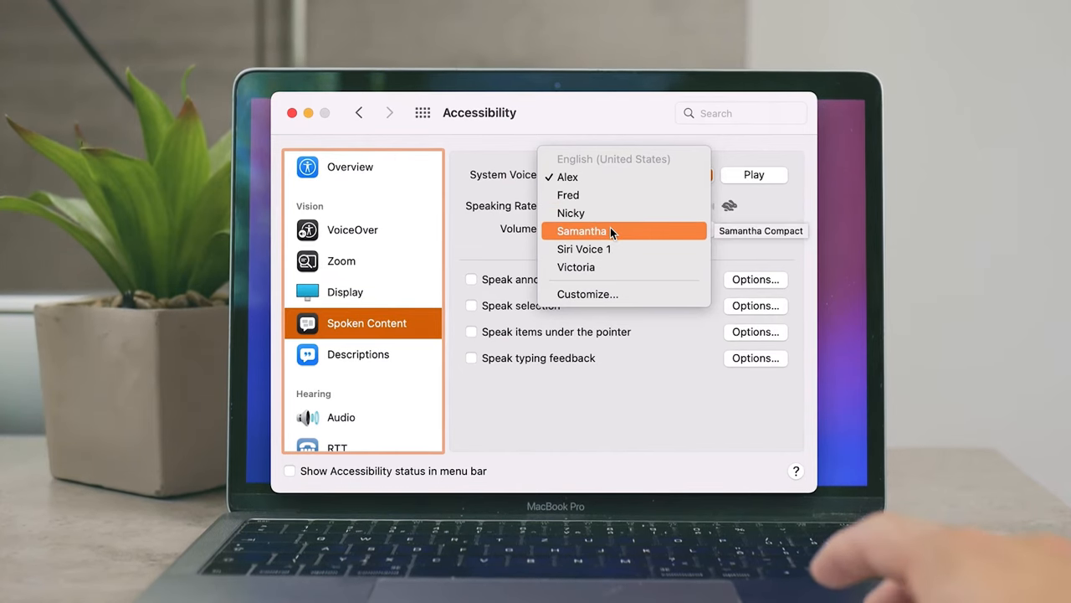
{"action": "mouse_move", "coordinate": [616, 299]}
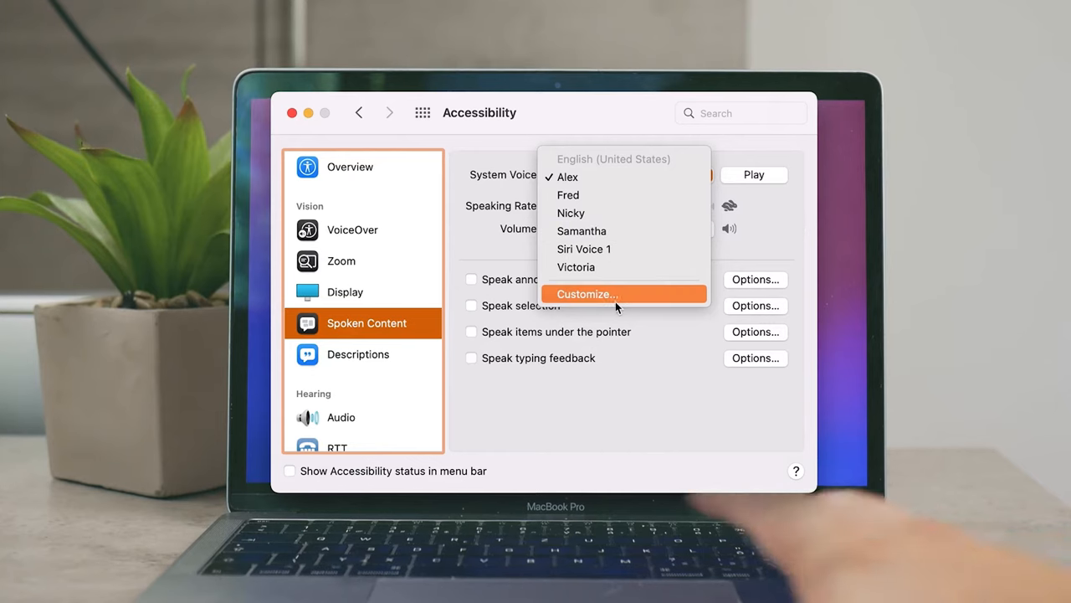
{"action": "left_click", "coordinate": [587, 294]}
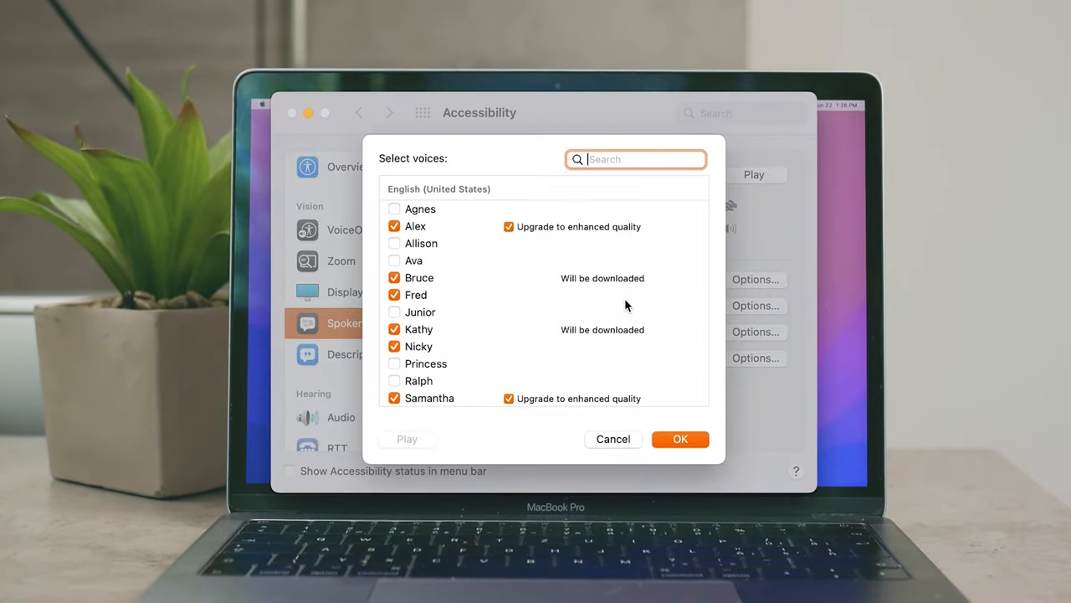
{"action": "scroll", "scroll_direction": "down", "scroll_amount": 3}
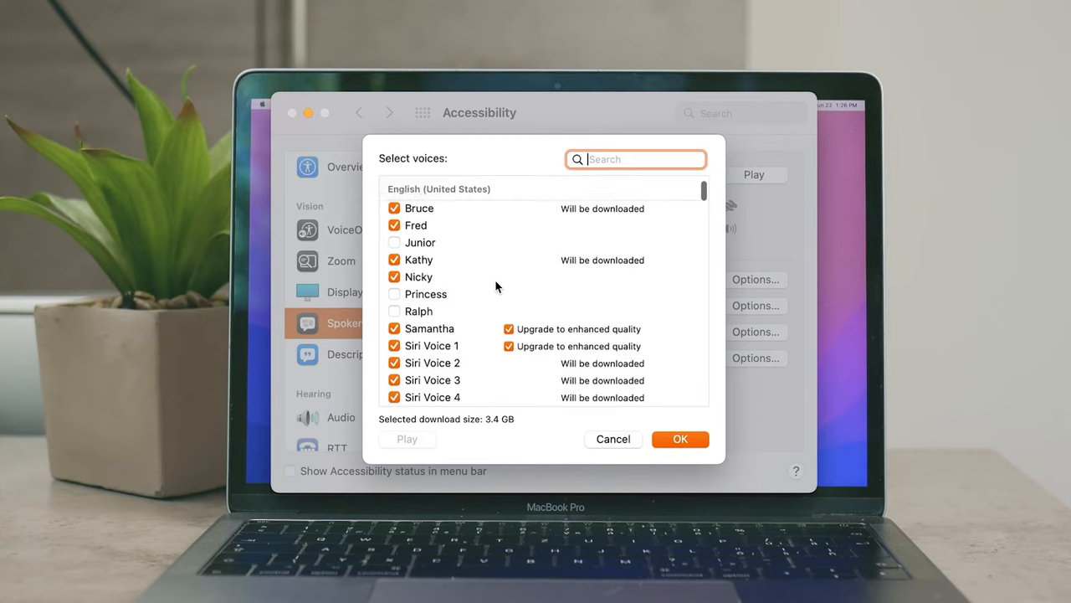
{"action": "scroll", "scroll_direction": "down", "scroll_amount": 3}
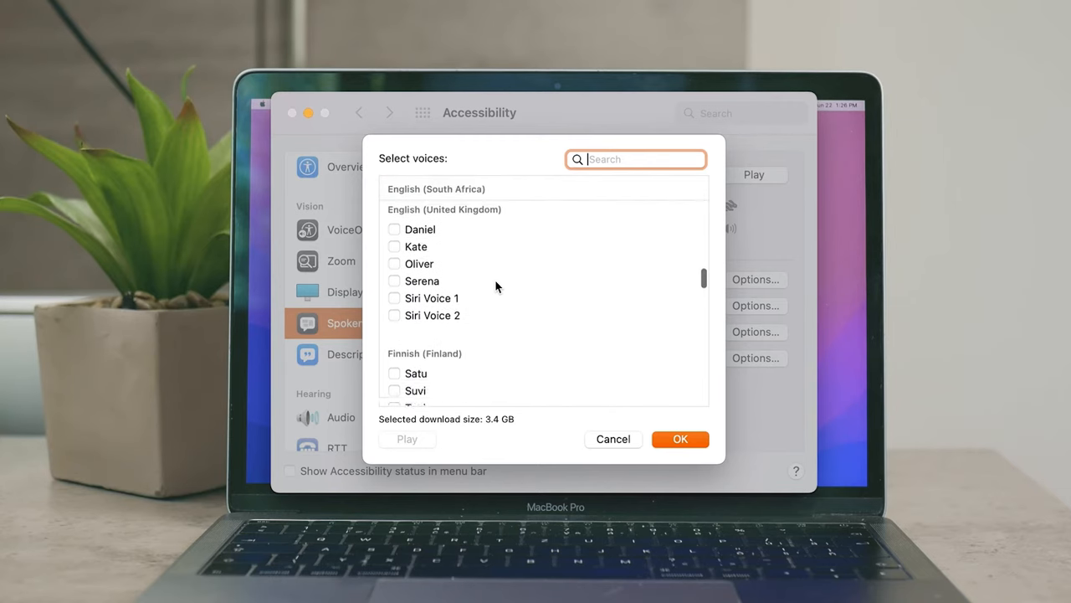
{"action": "scroll", "scroll_direction": "down", "scroll_amount": 3}
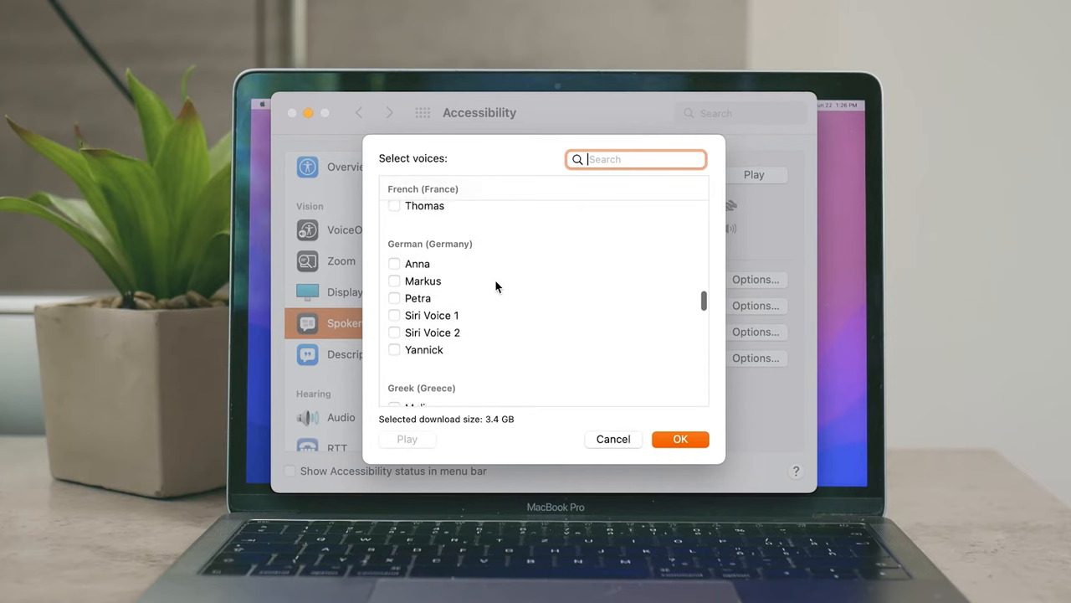
{"action": "scroll", "scroll_direction": "down", "scroll_amount": 3}
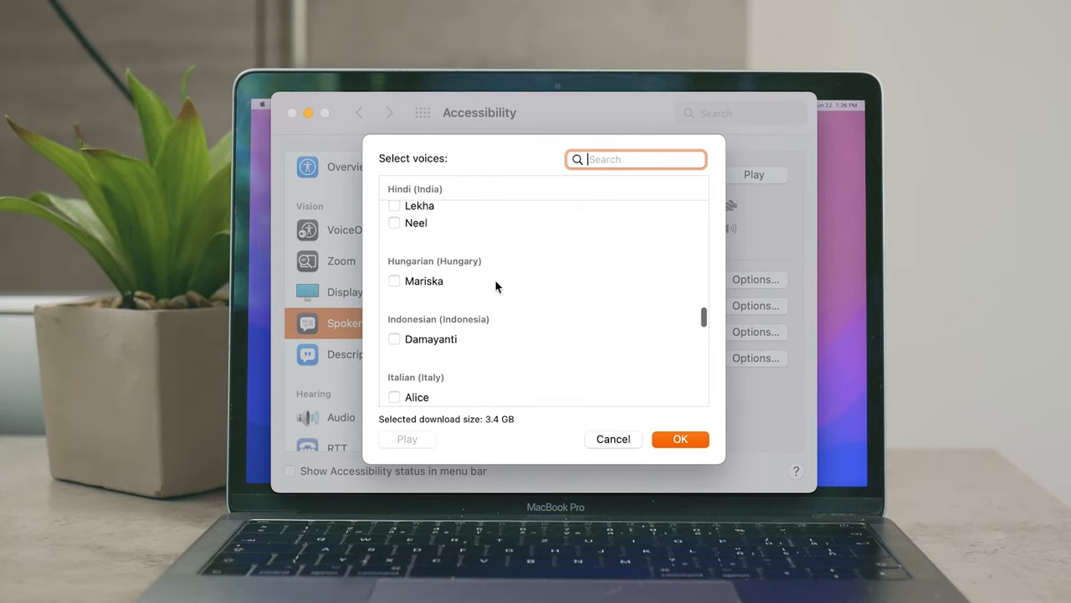
{"action": "scroll", "scroll_direction": "down", "scroll_amount": 3}
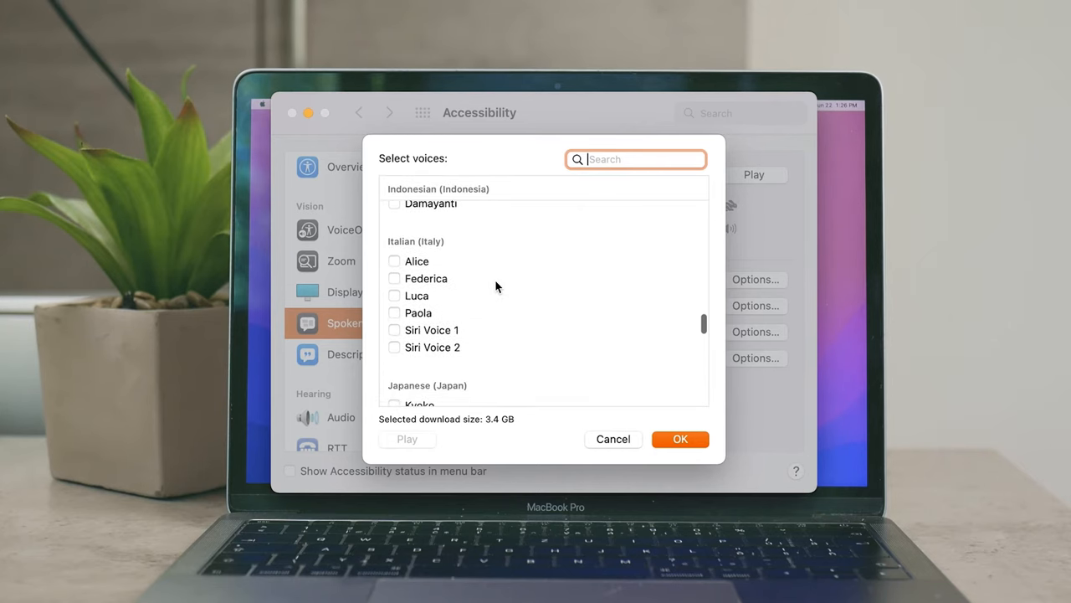
{"action": "scroll", "scroll_direction": "down", "scroll_amount": 3}
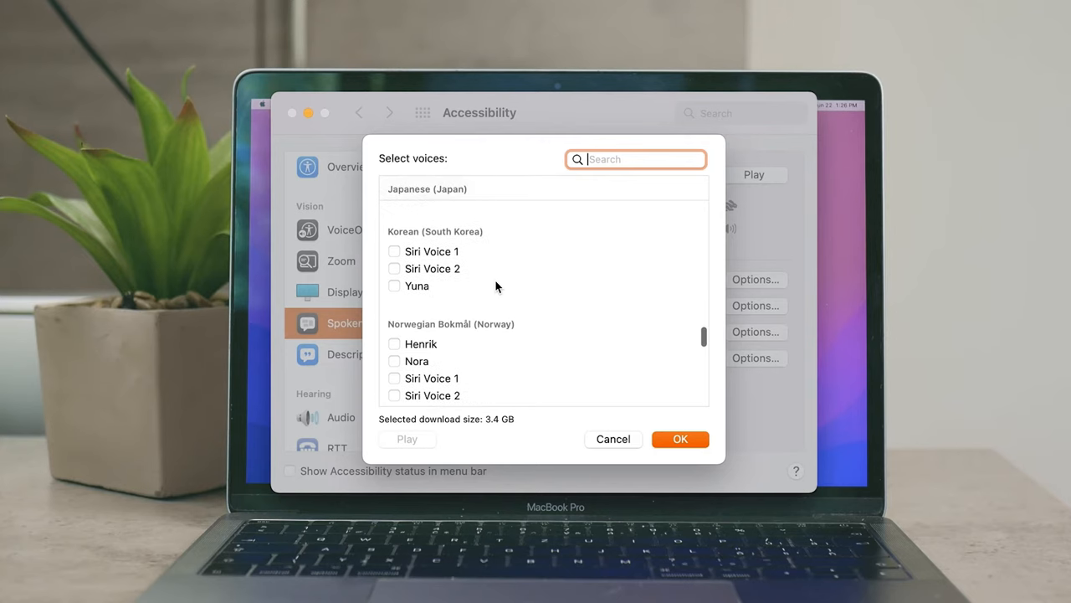
{"action": "scroll", "scroll_direction": "down", "scroll_amount": 3}
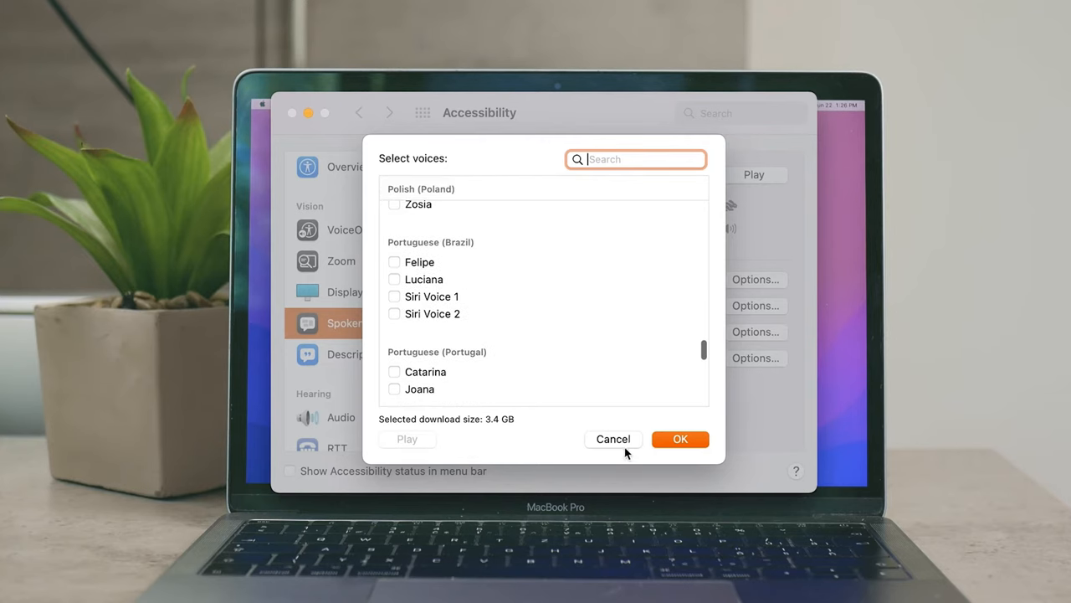
{"action": "left_click", "coordinate": [612, 439]}
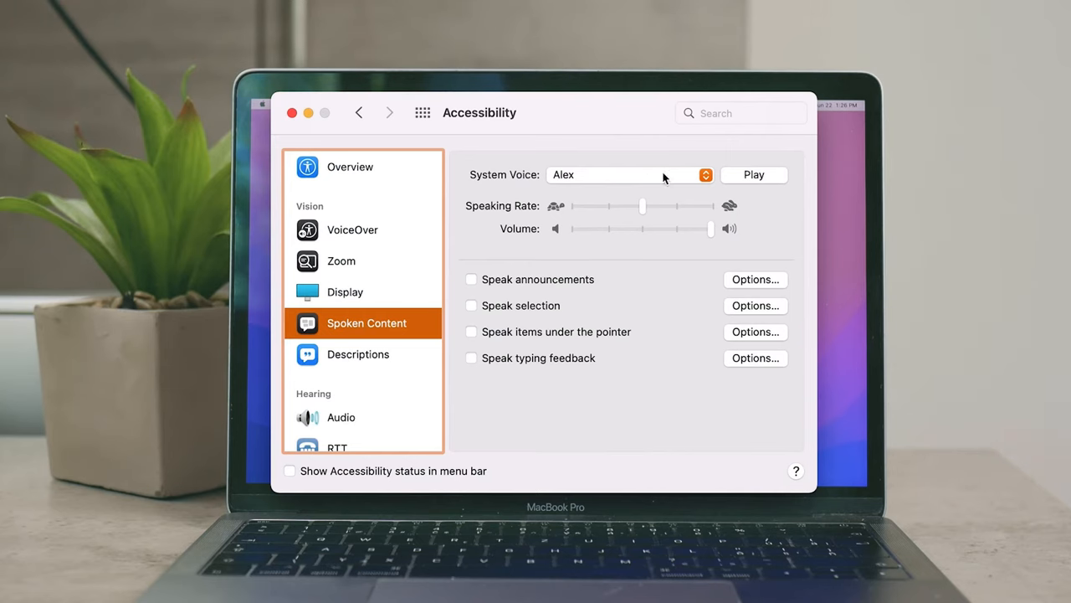
{"action": "mouse_move", "coordinate": [632, 184]}
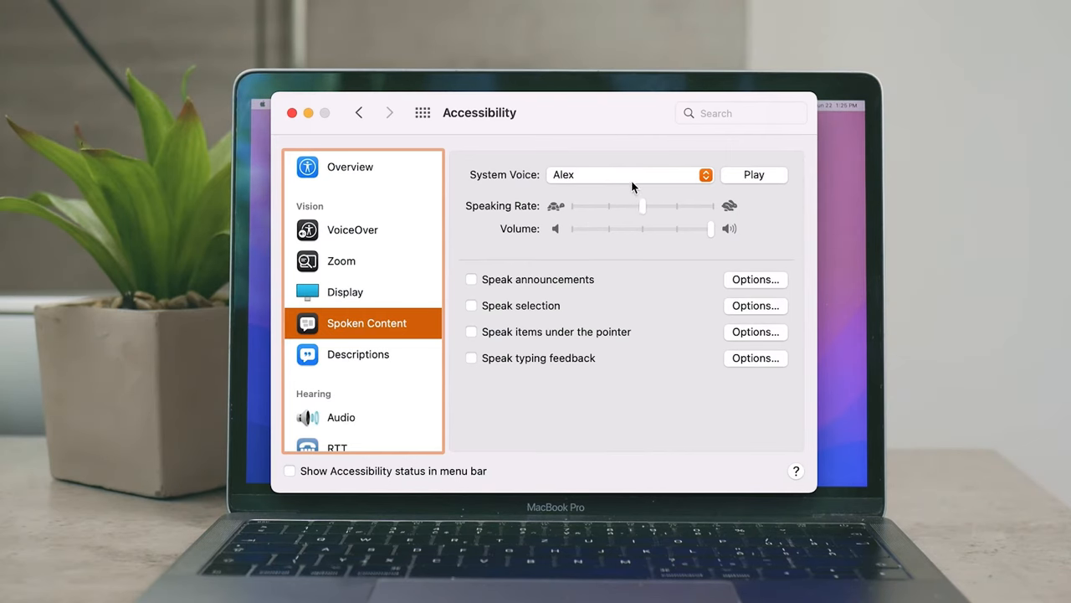
{"action": "left_click", "coordinate": [628, 175]}
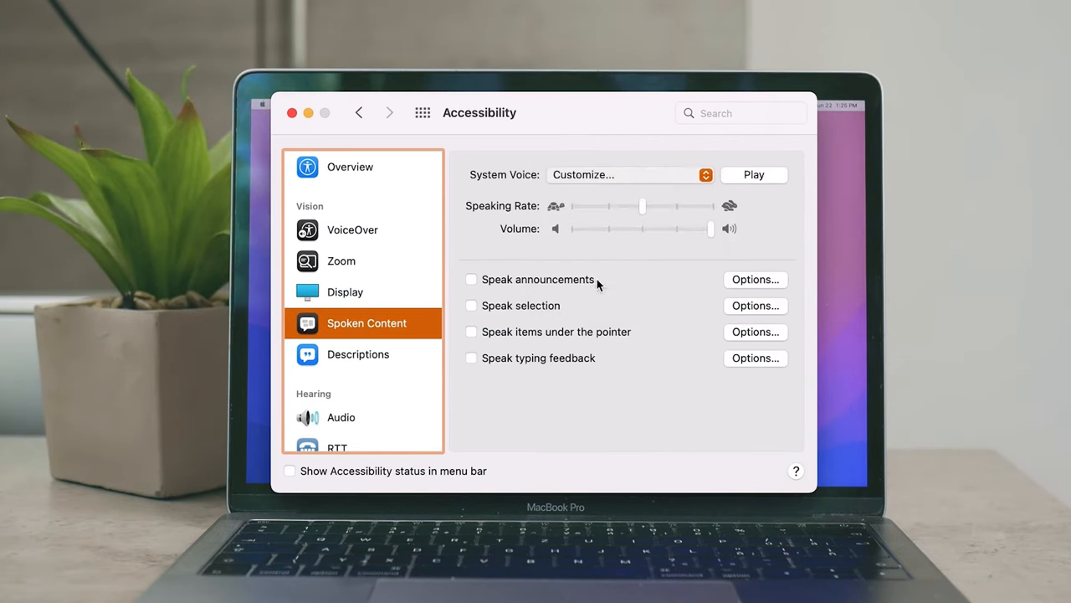
{"action": "left_click", "coordinate": [628, 174]}
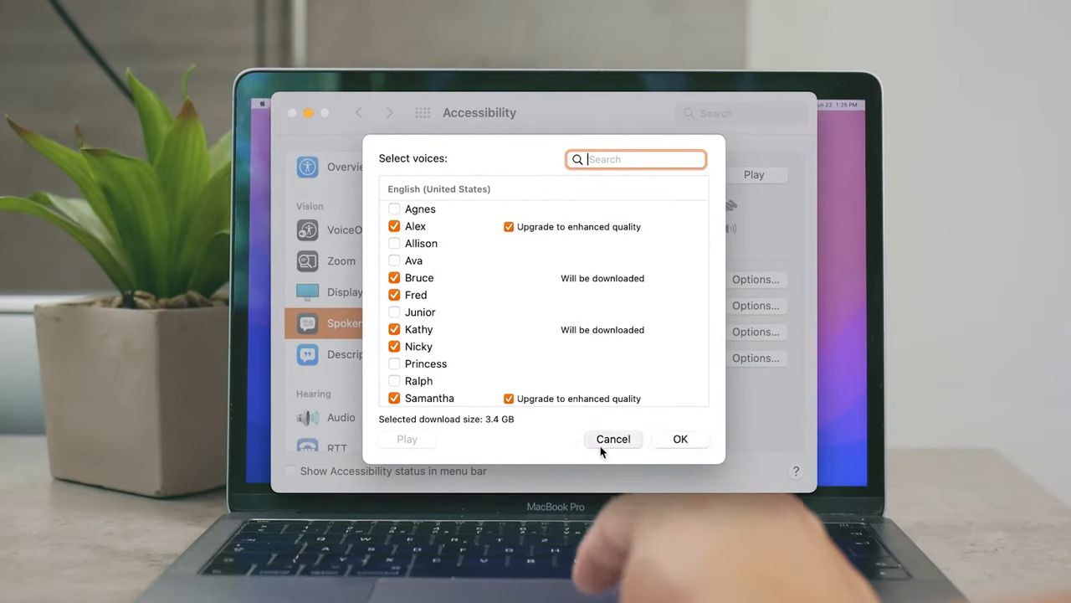
{"action": "left_click", "coordinate": [612, 439]}
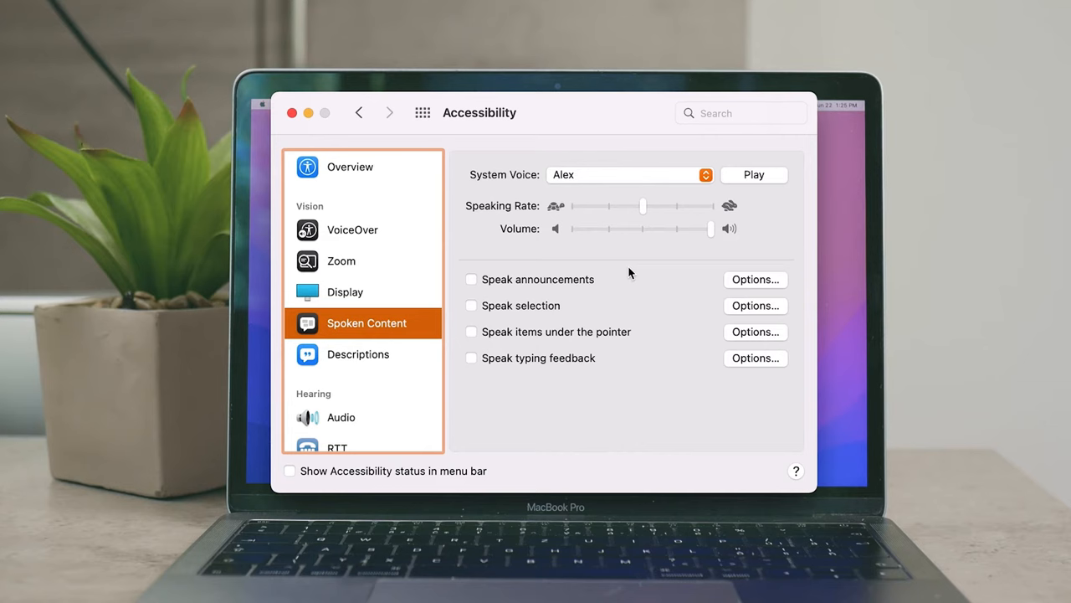
{"action": "mouse_move", "coordinate": [616, 301]}
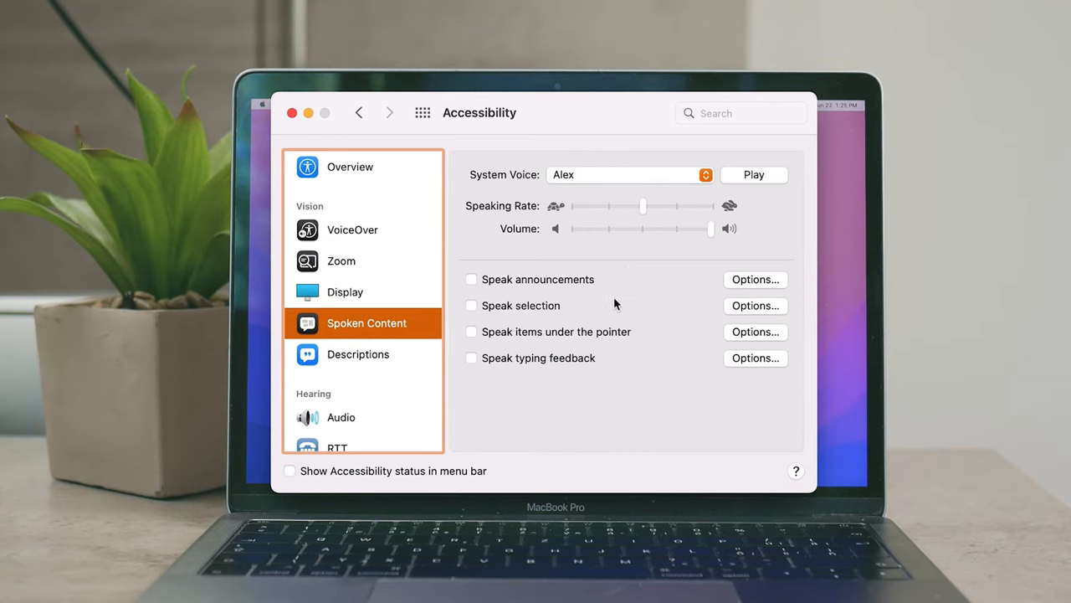
{"action": "mouse_move", "coordinate": [556, 410]}
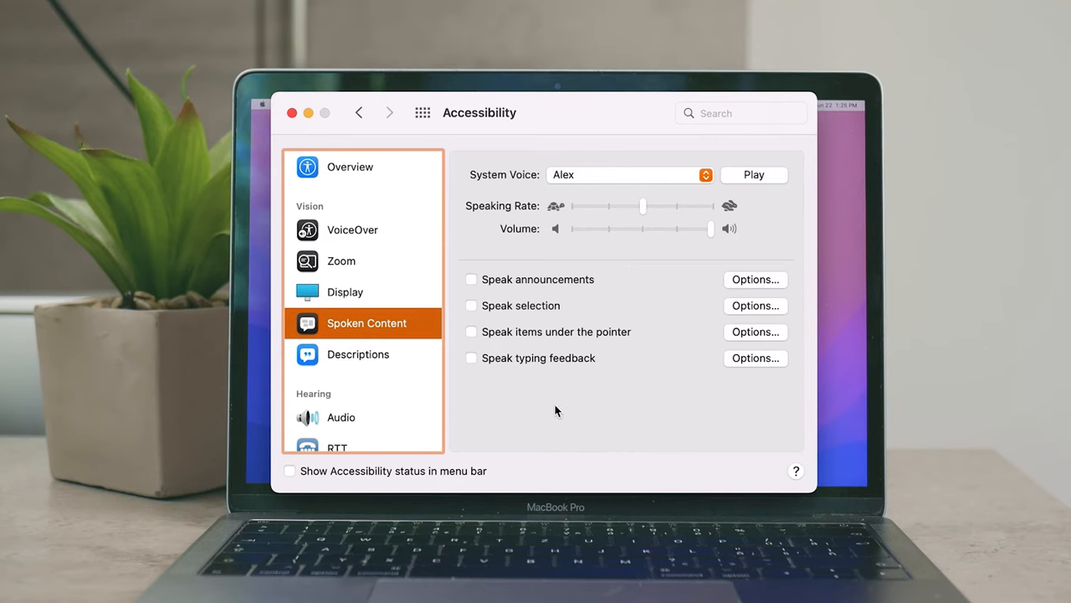
{"action": "mouse_move", "coordinate": [796, 288]}
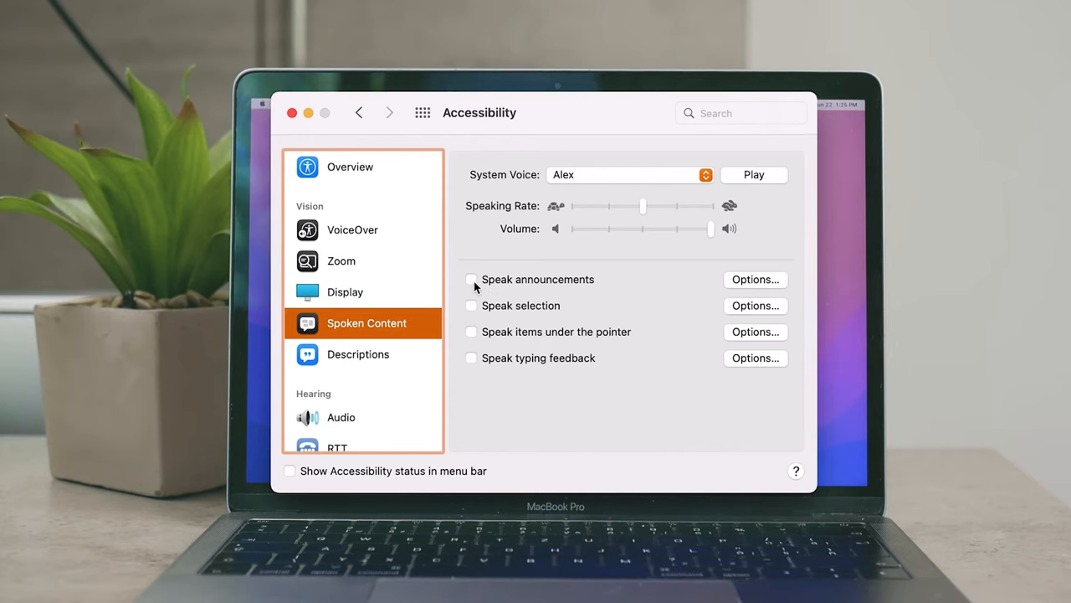
Turn on Speak announcements and bring up its voice, phrase and delay options.
{"action": "left_click", "coordinate": [472, 277]}
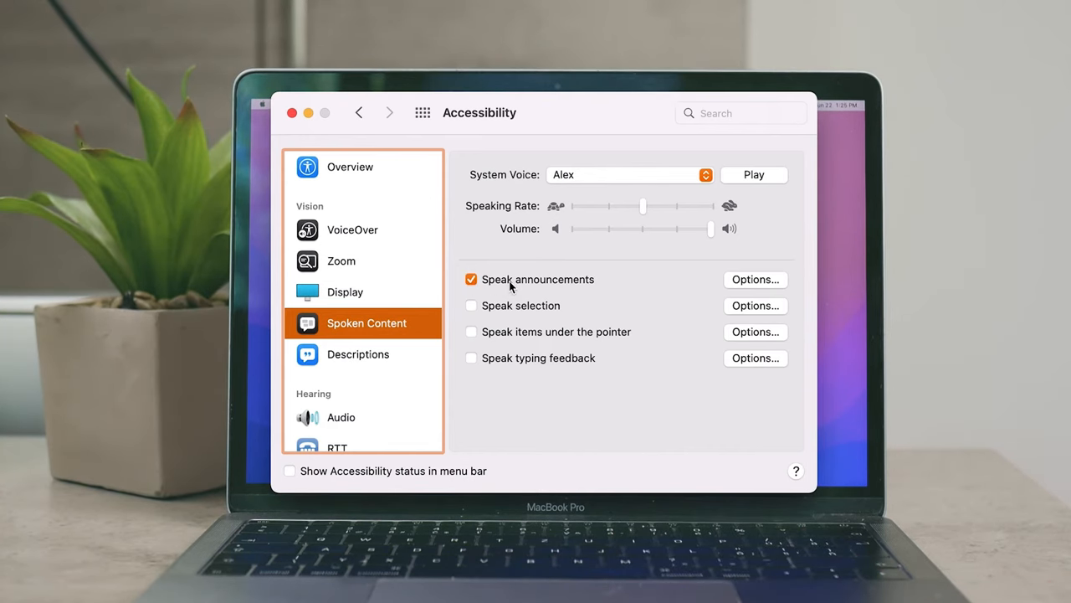
{"action": "mouse_move", "coordinate": [547, 291]}
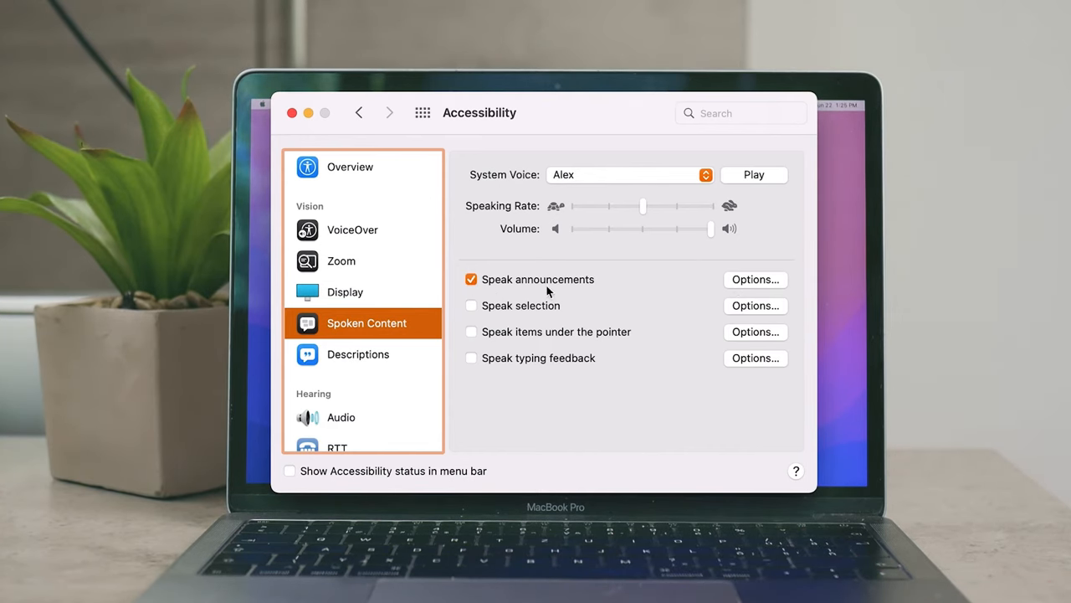
{"action": "mouse_move", "coordinate": [733, 298]}
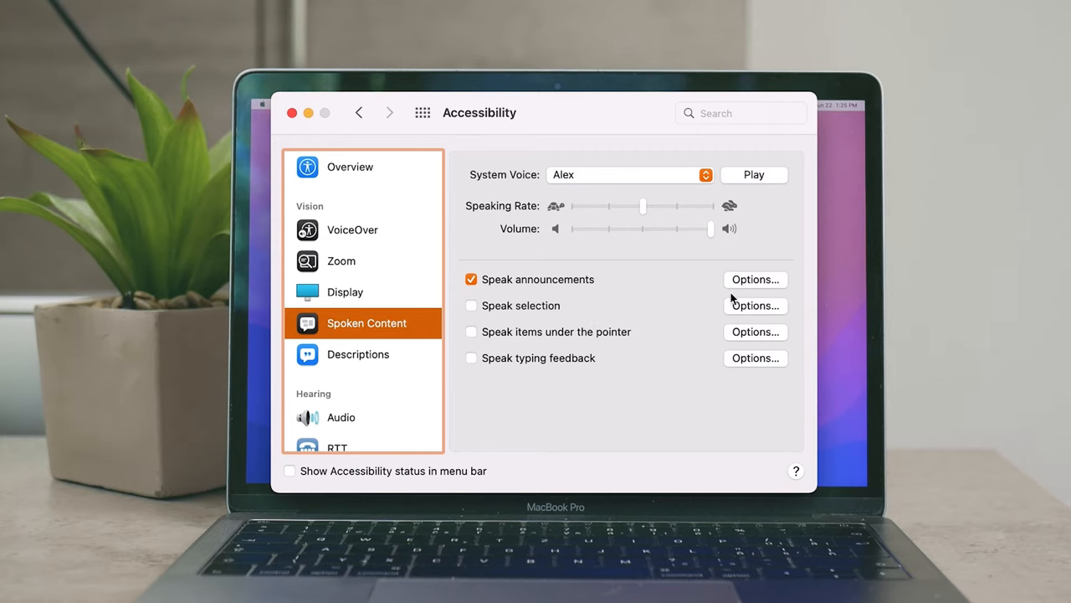
{"action": "mouse_move", "coordinate": [745, 293]}
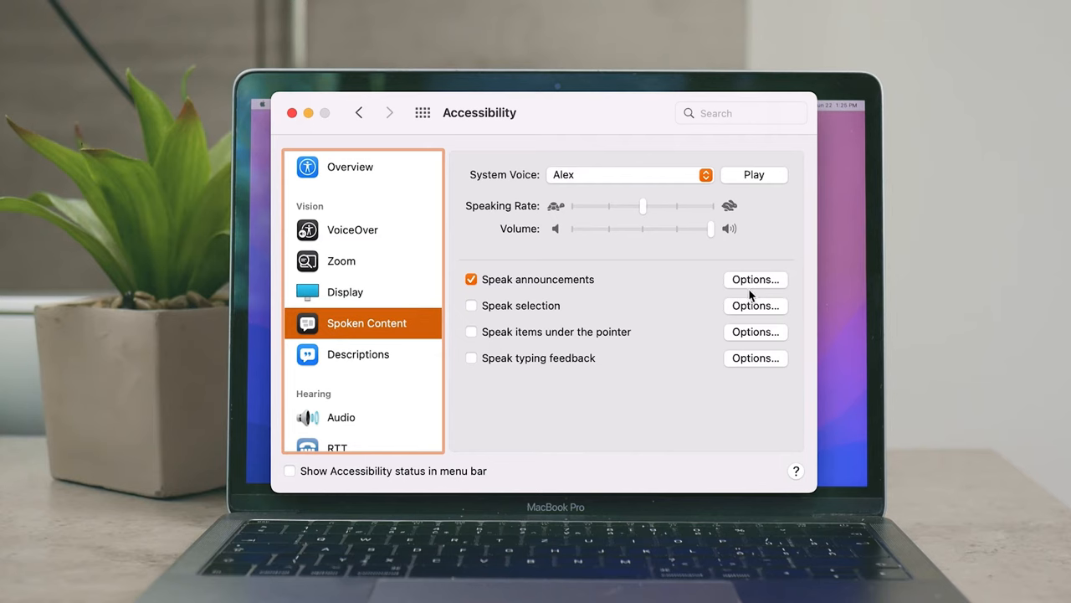
{"action": "left_click", "coordinate": [755, 278]}
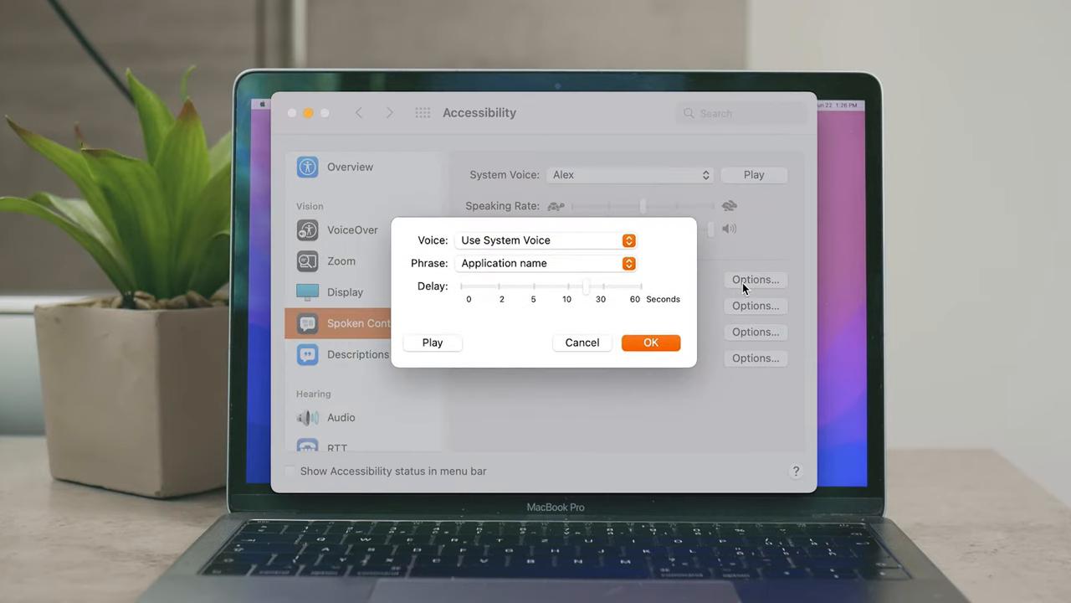
Review the announcement phrase list, keep Application name, and close the options dialog.
{"action": "left_click", "coordinate": [544, 241]}
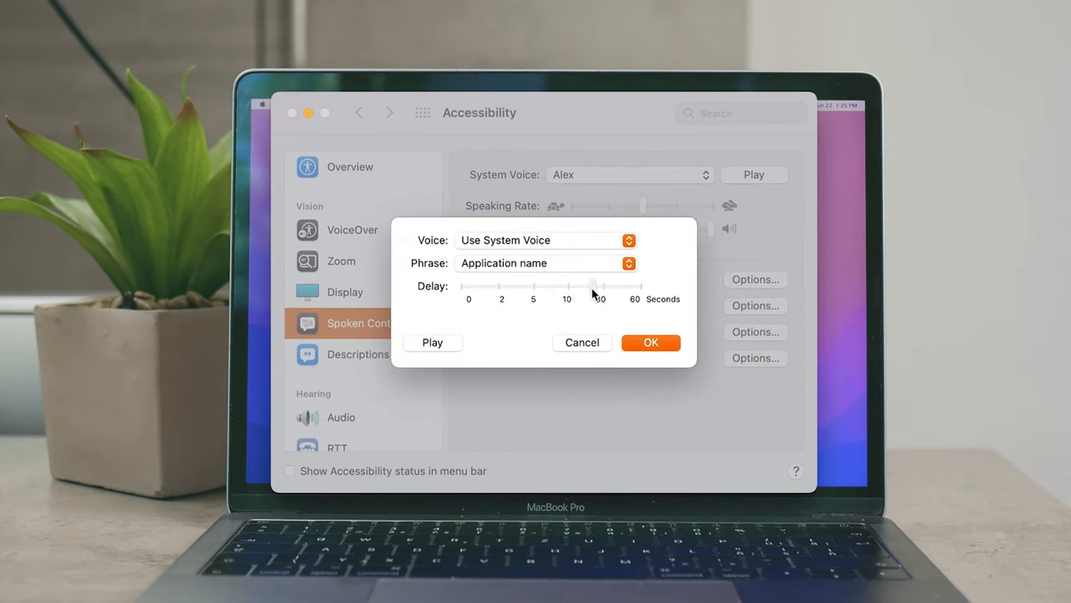
{"action": "left_click", "coordinate": [544, 263]}
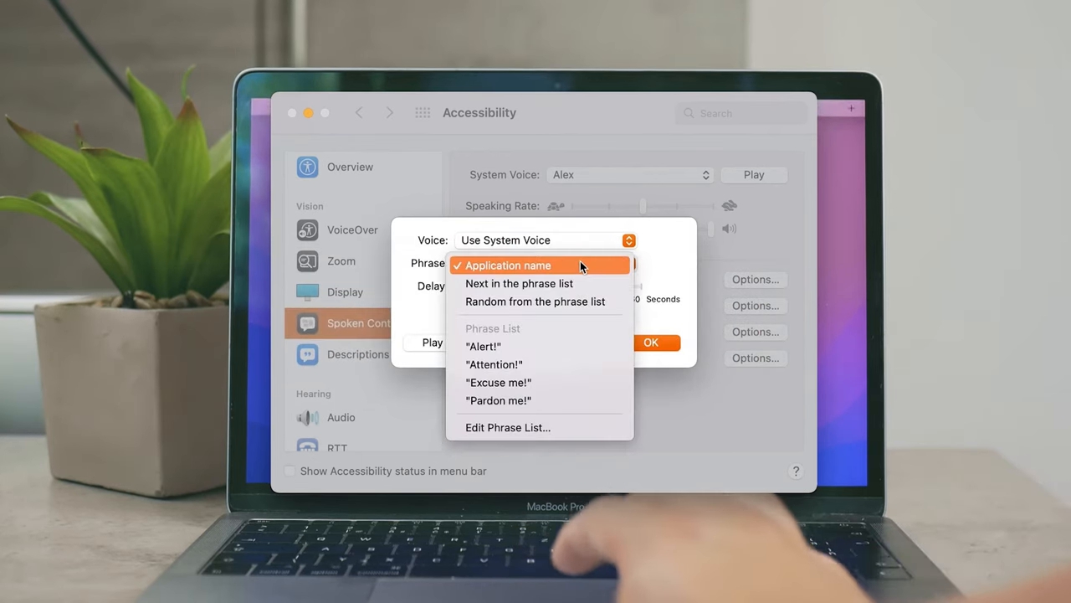
{"action": "mouse_move", "coordinate": [565, 347]}
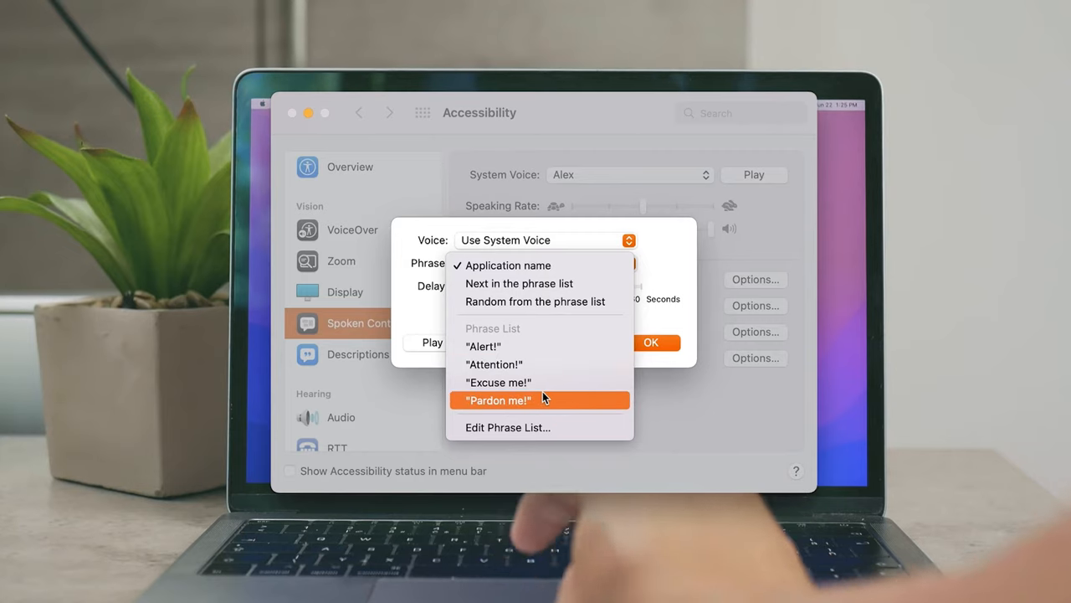
{"action": "left_click", "coordinate": [509, 264]}
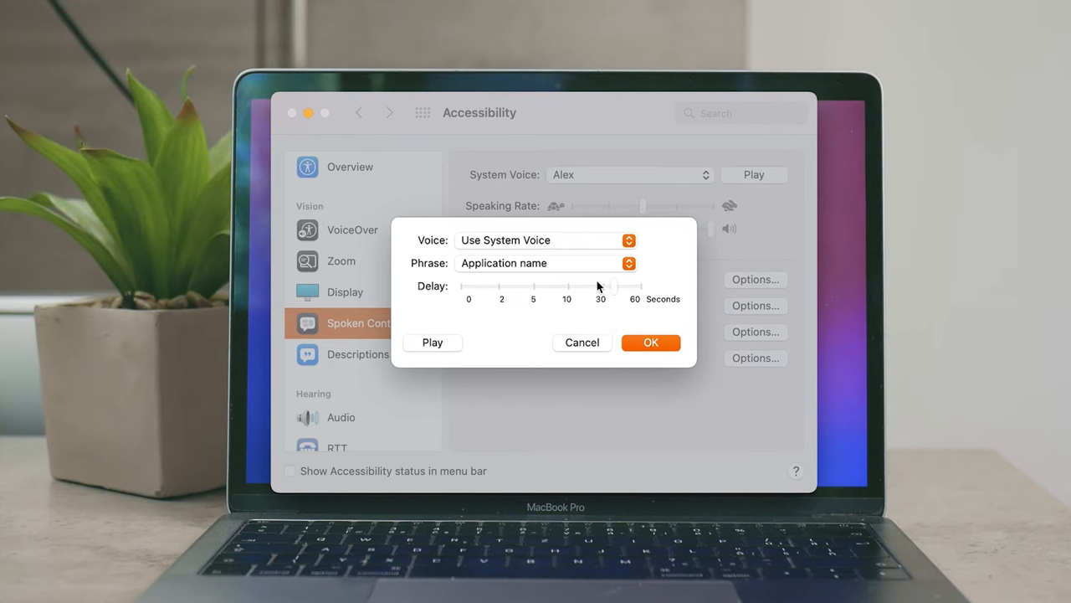
{"action": "left_click", "coordinate": [543, 241]}
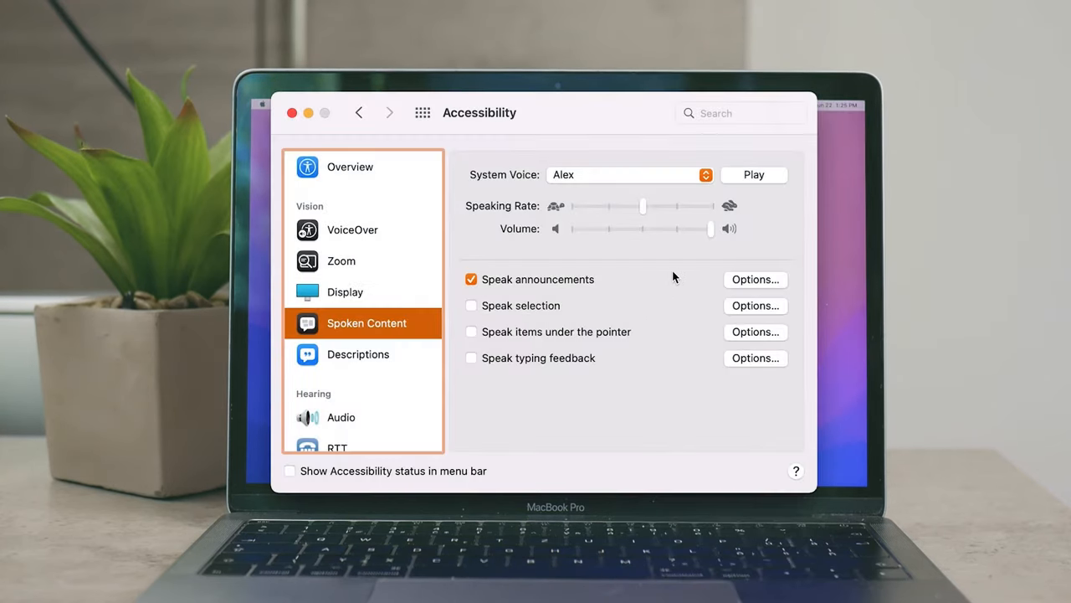
Turn Speak announcements off, Speak selection on, and bring up its shortcut and highlight options.
{"action": "left_click", "coordinate": [470, 278]}
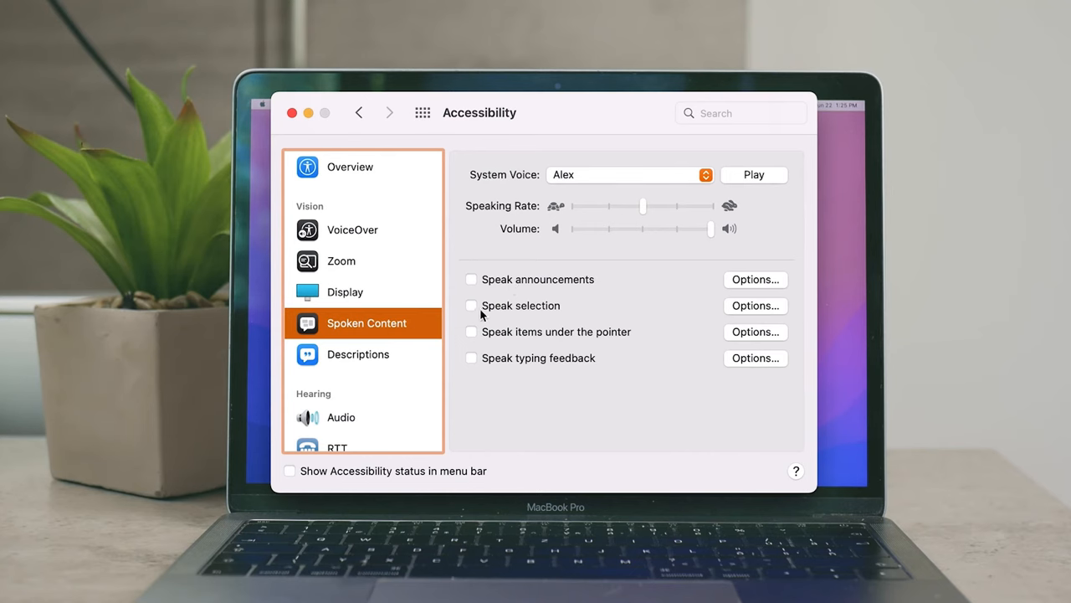
{"action": "left_click", "coordinate": [471, 304]}
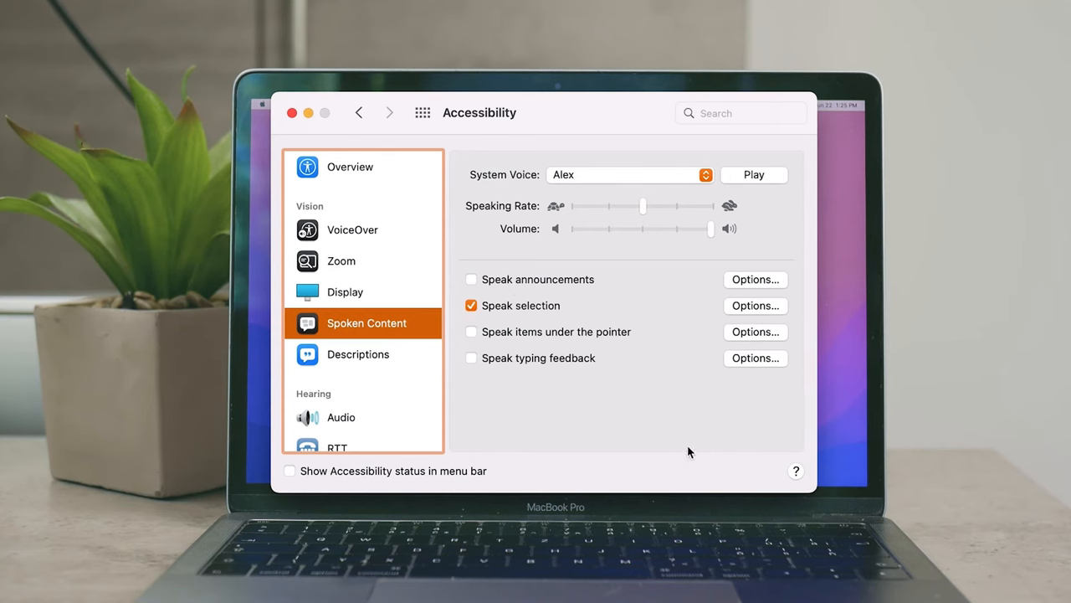
{"action": "mouse_move", "coordinate": [682, 338]}
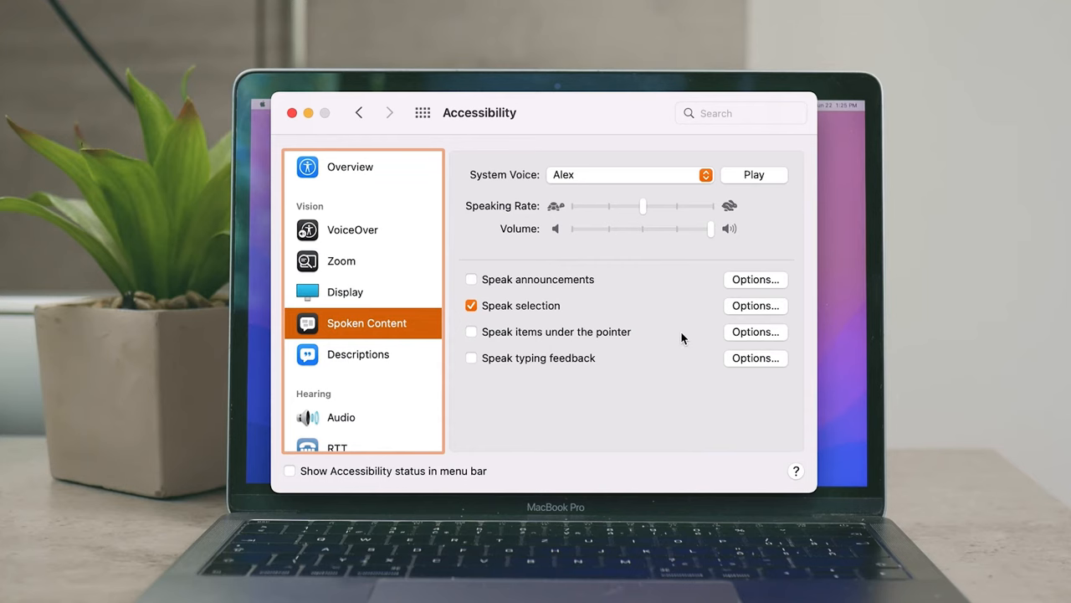
{"action": "mouse_move", "coordinate": [465, 326]}
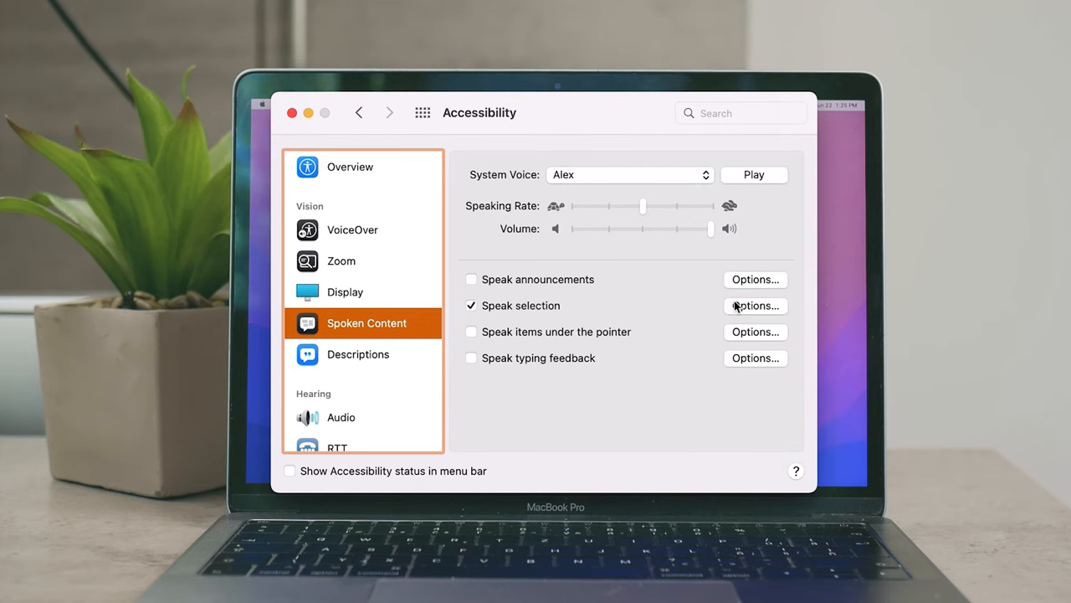
{"action": "left_click", "coordinate": [754, 305]}
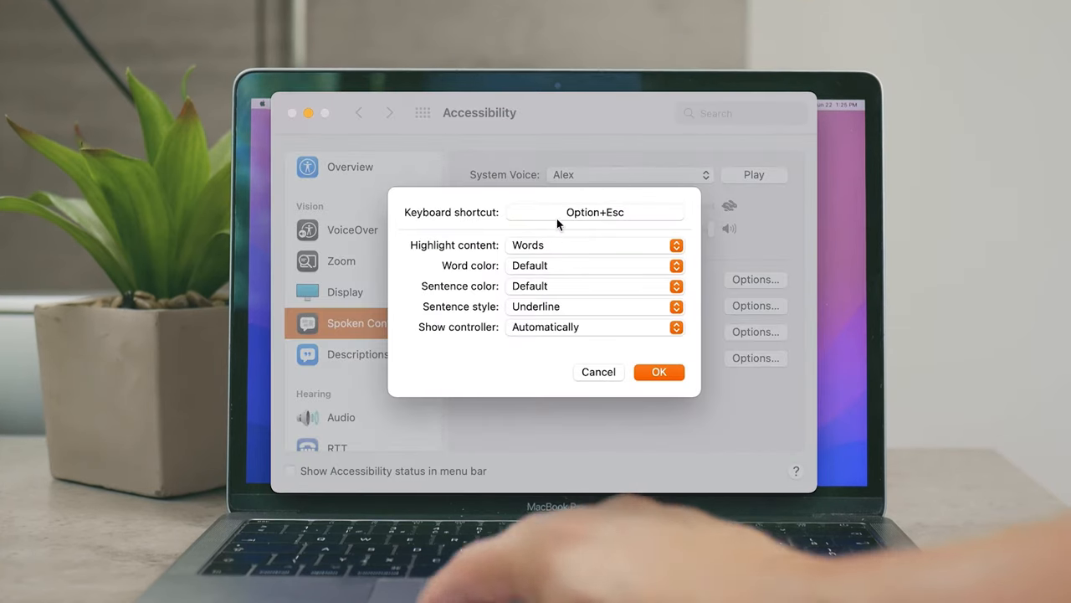
Record Option+Space as the speak selection shortcut after trying other combinations, keeping Words highlighting.
{"action": "left_click", "coordinate": [595, 211]}
{"action": "type", "text": "M"}
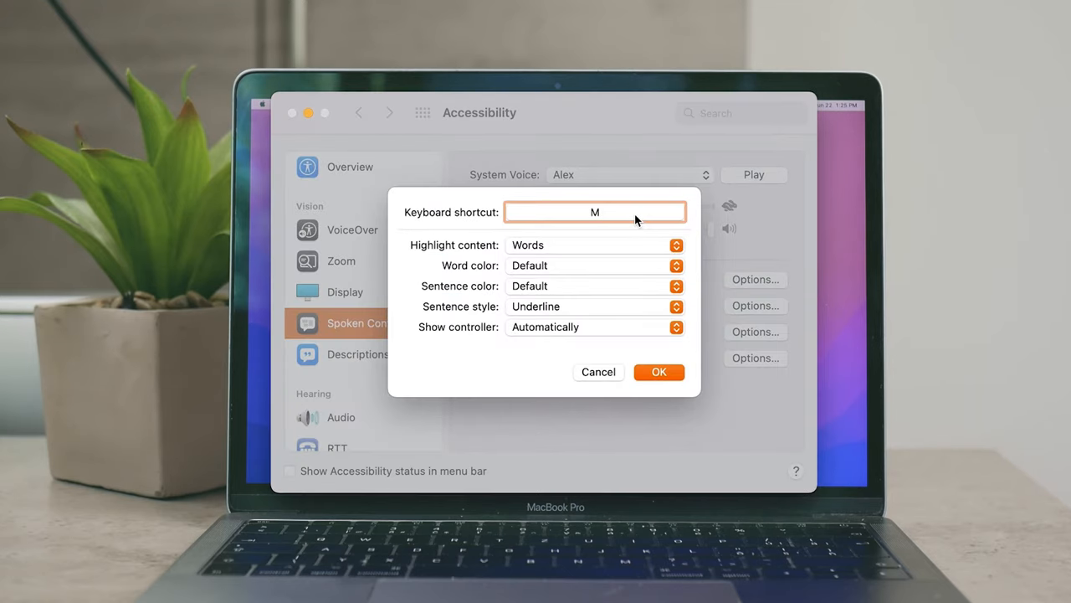
{"action": "key", "text": "Delete"}
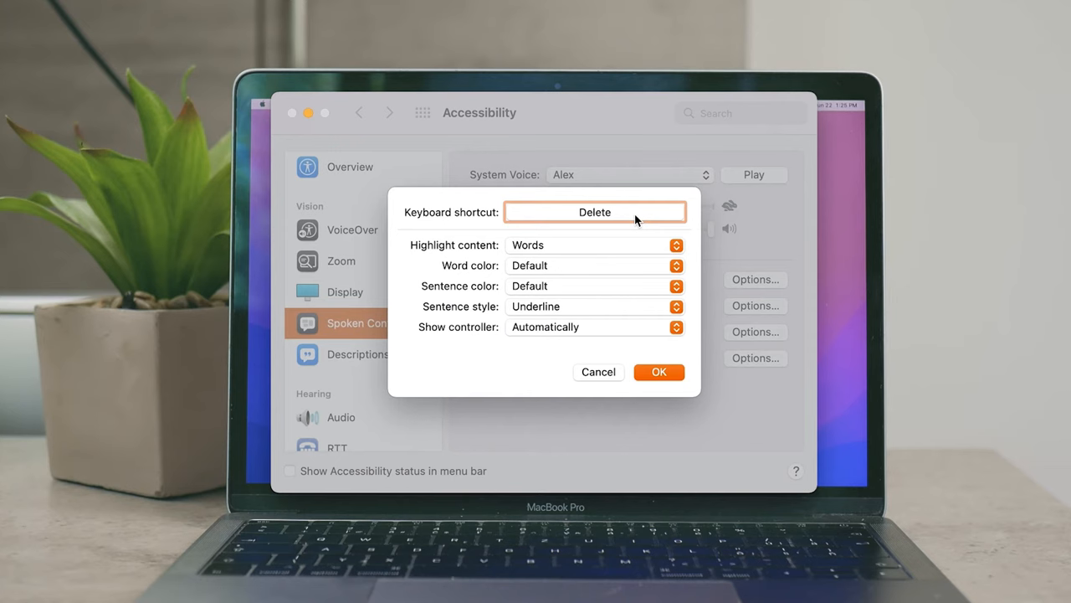
{"action": "key", "text": "Option+Return"}
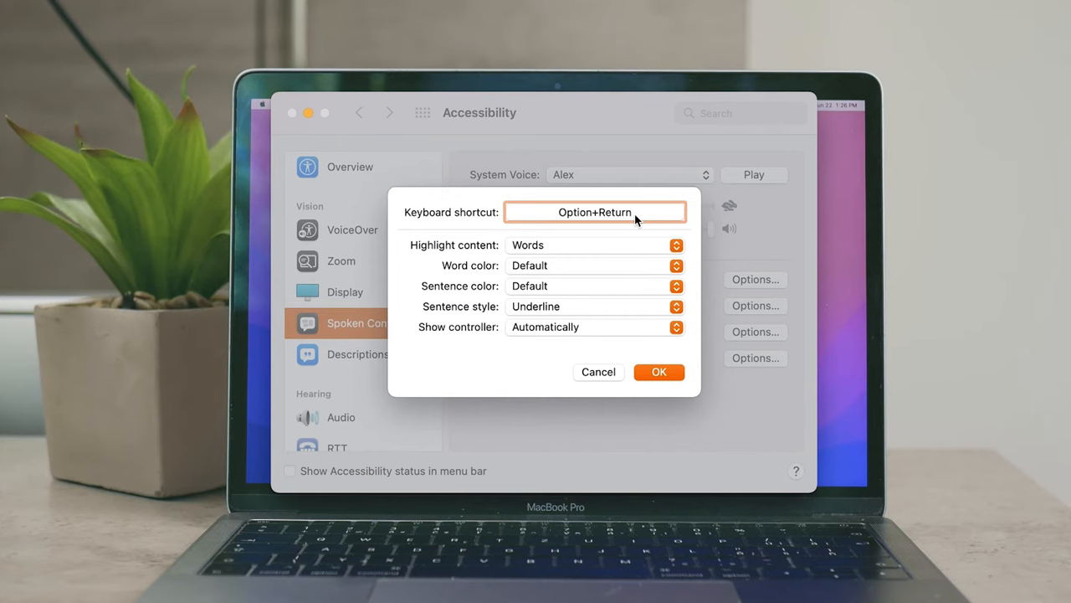
{"action": "key", "text": "Delete"}
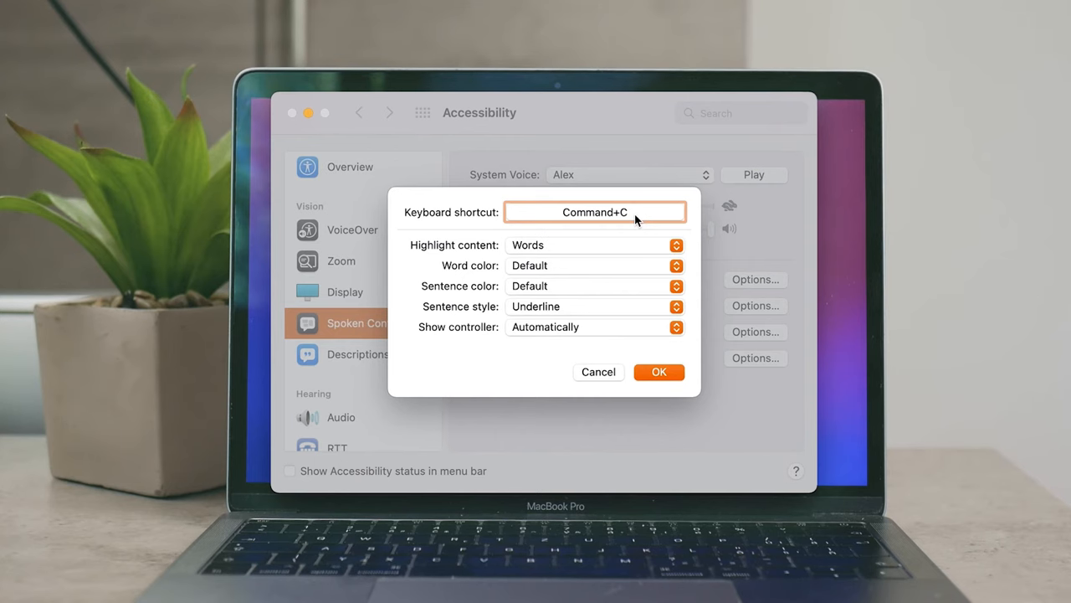
{"action": "key", "text": "Delete"}
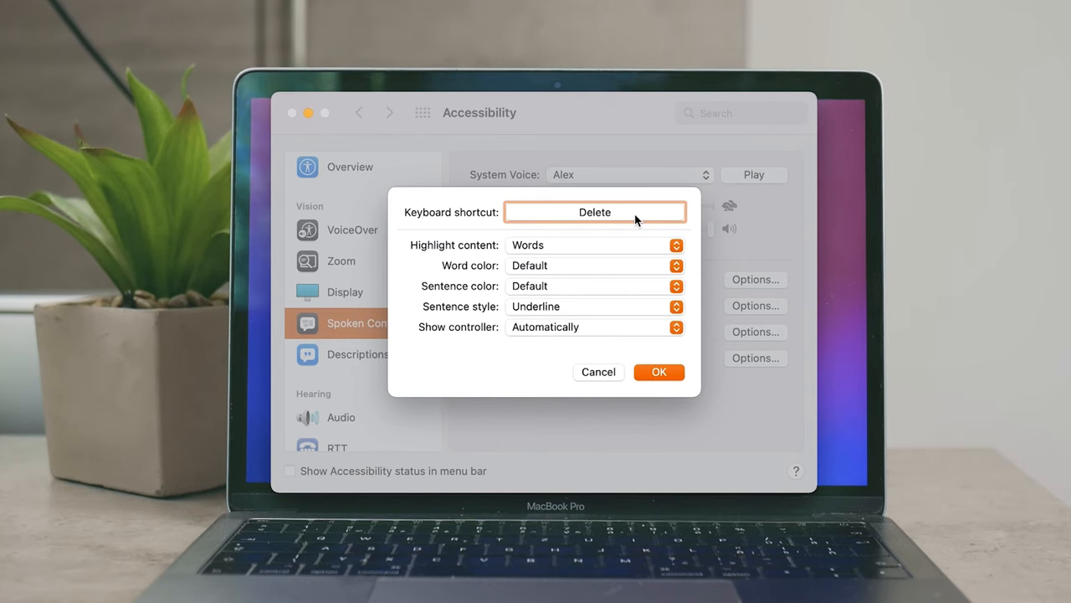
{"action": "key", "text": "Option+Space"}
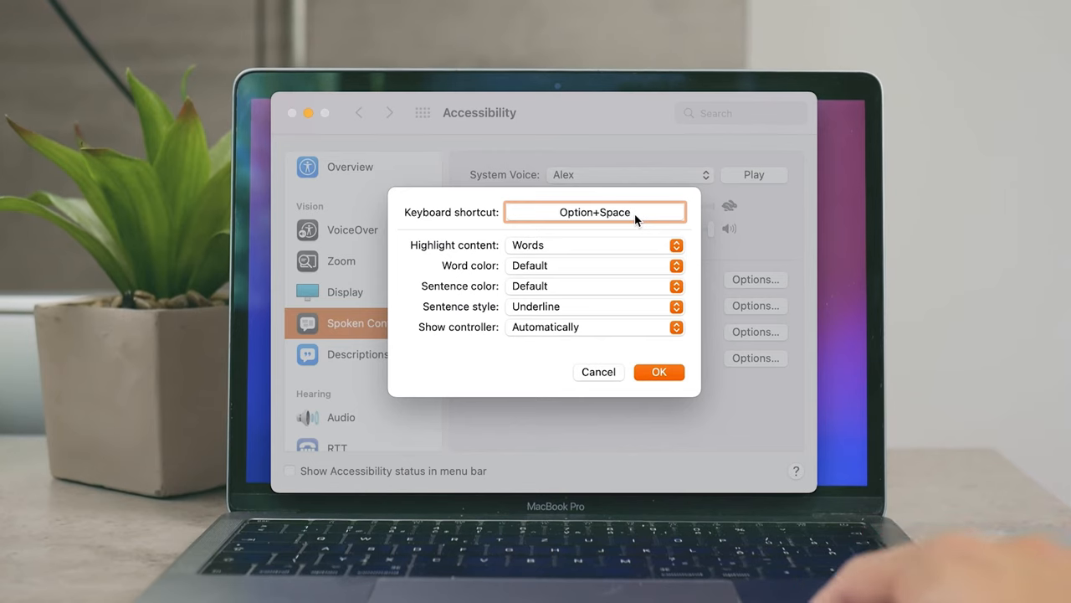
{"action": "mouse_move", "coordinate": [589, 253]}
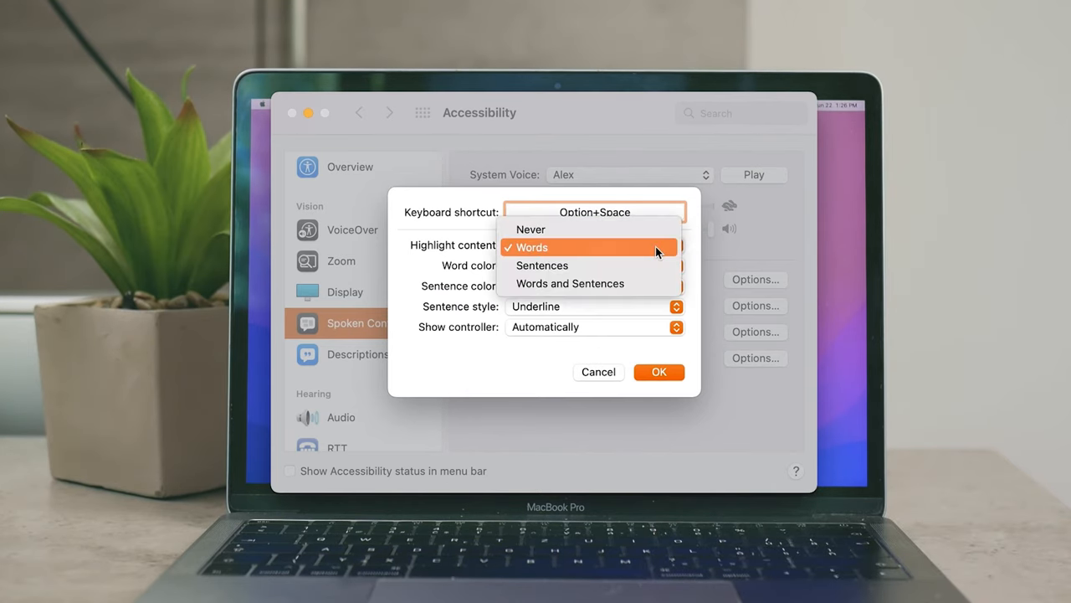
{"action": "left_click", "coordinate": [542, 246]}
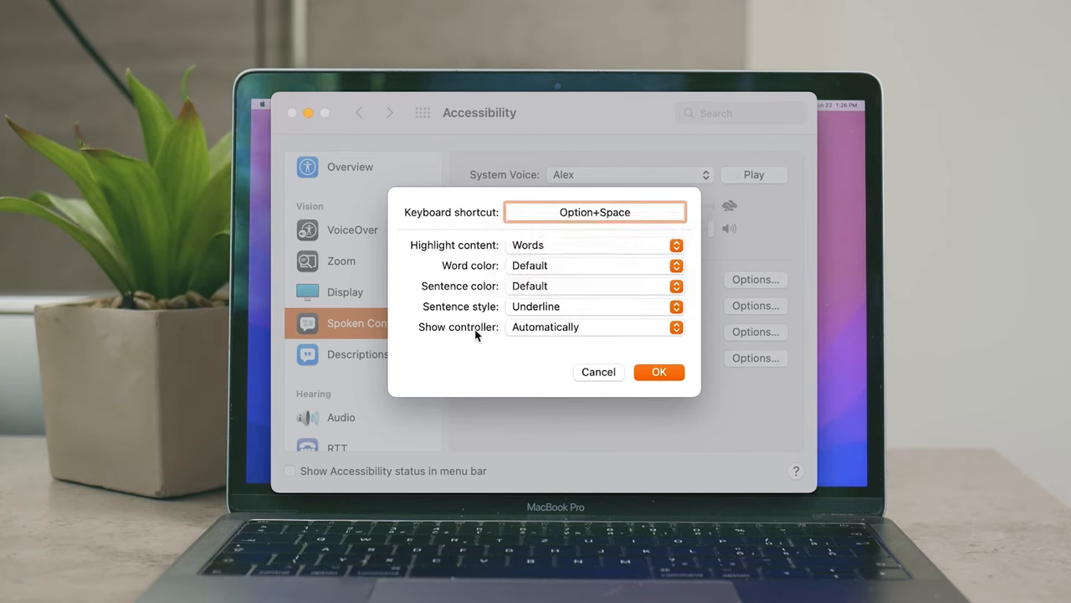
{"action": "mouse_move", "coordinate": [494, 357]}
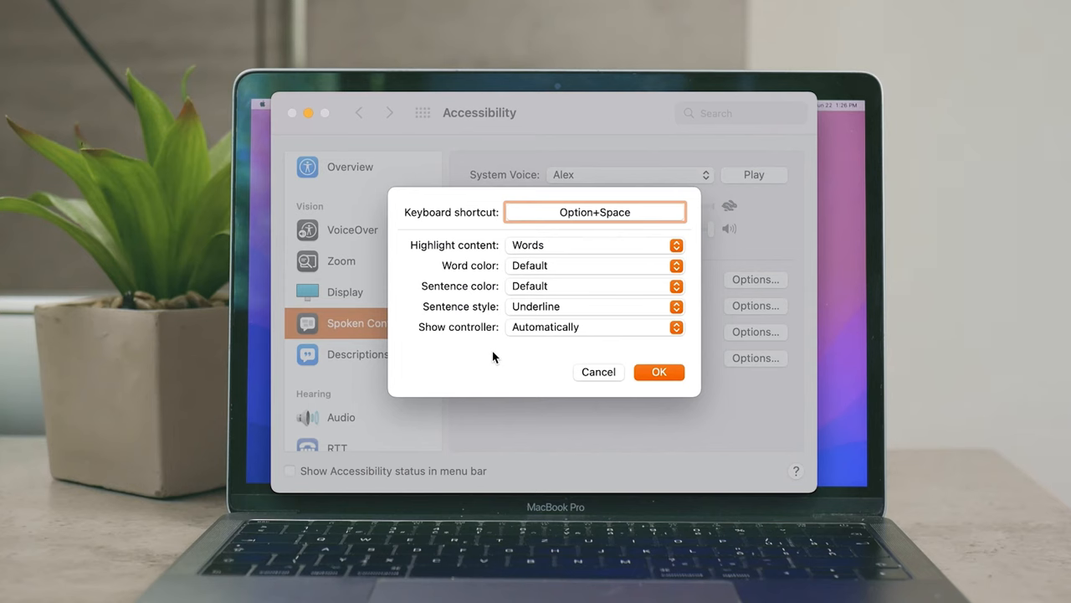
{"action": "mouse_move", "coordinate": [561, 288]}
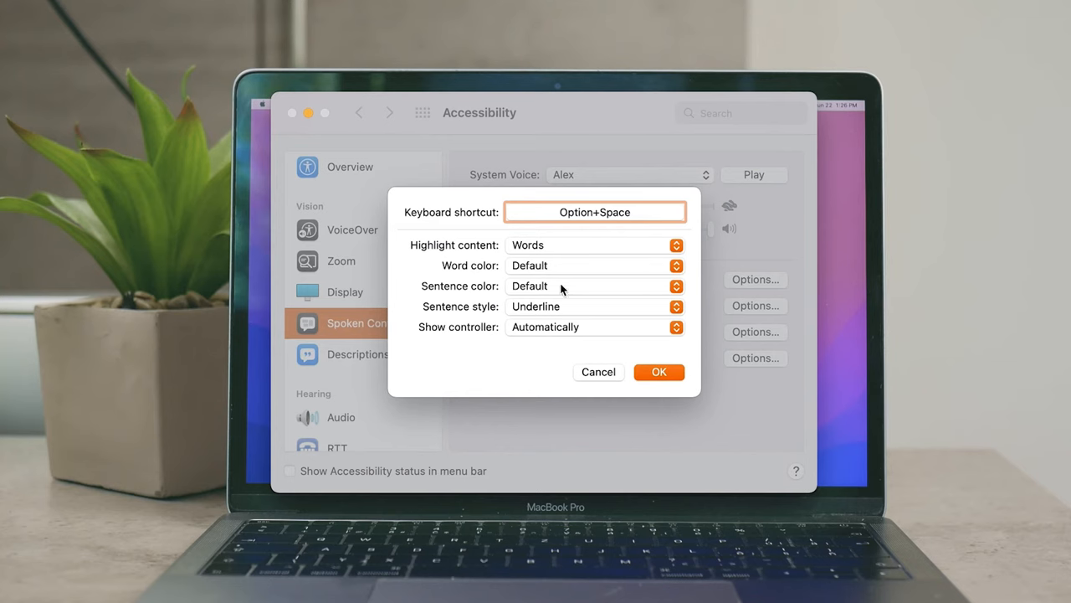
{"action": "left_click", "coordinate": [595, 244]}
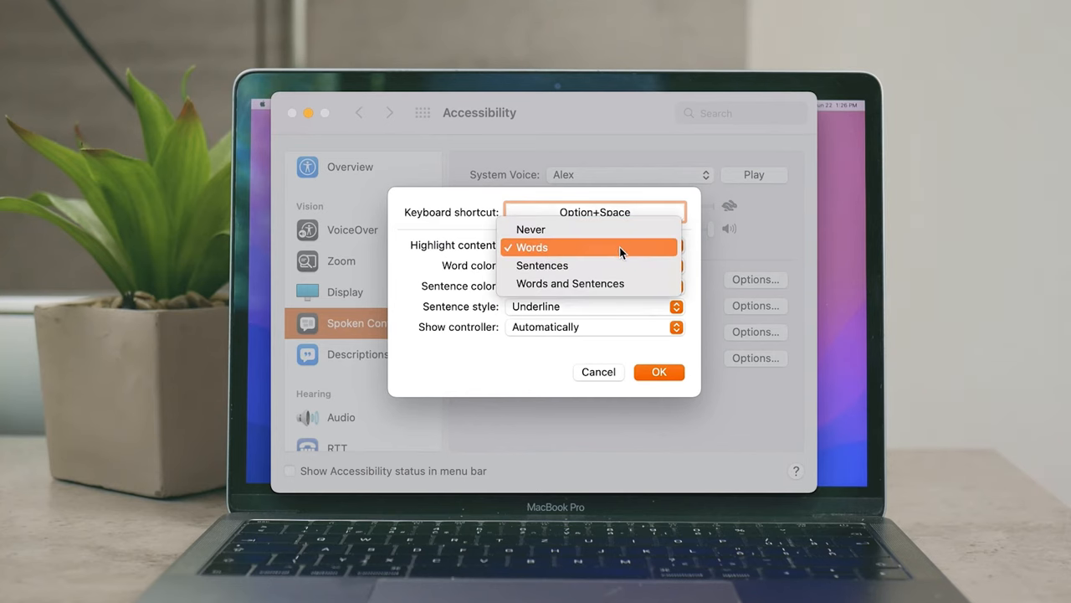
{"action": "mouse_move", "coordinate": [577, 244]}
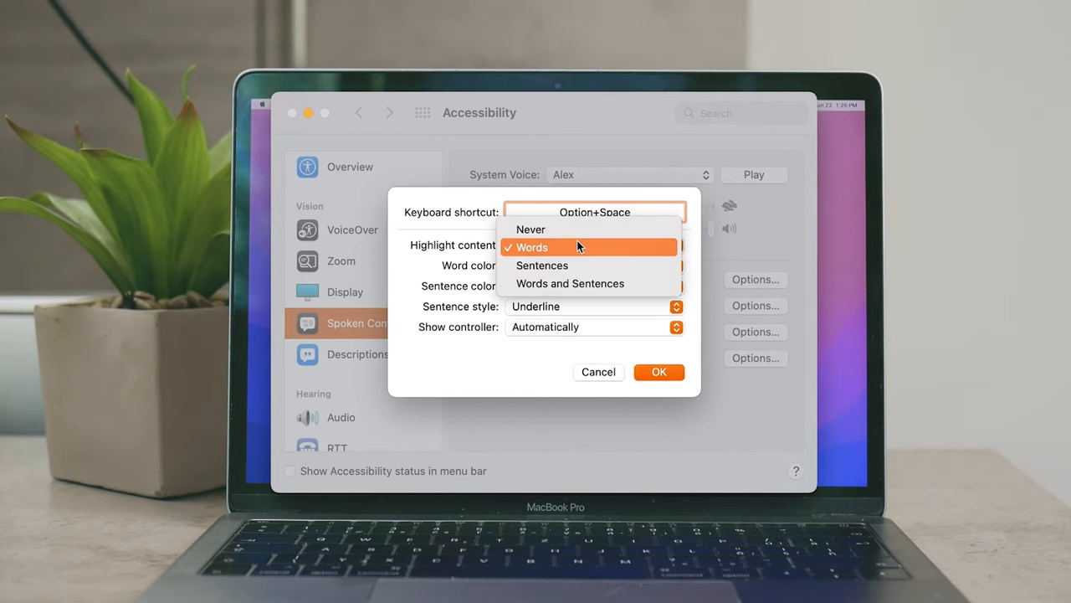
{"action": "mouse_move", "coordinate": [582, 247]}
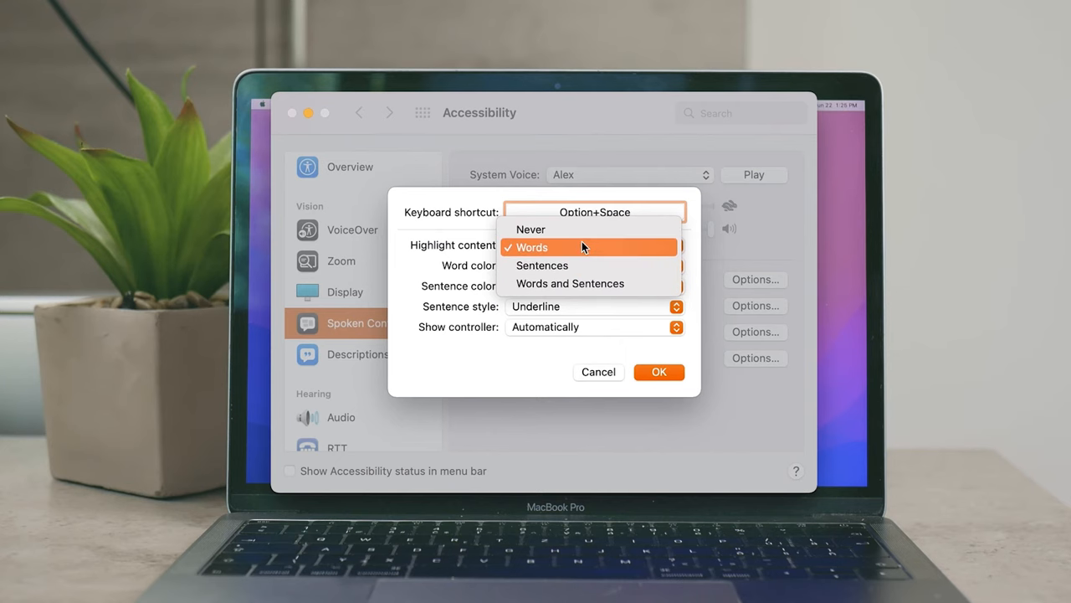
{"action": "mouse_move", "coordinate": [591, 266]}
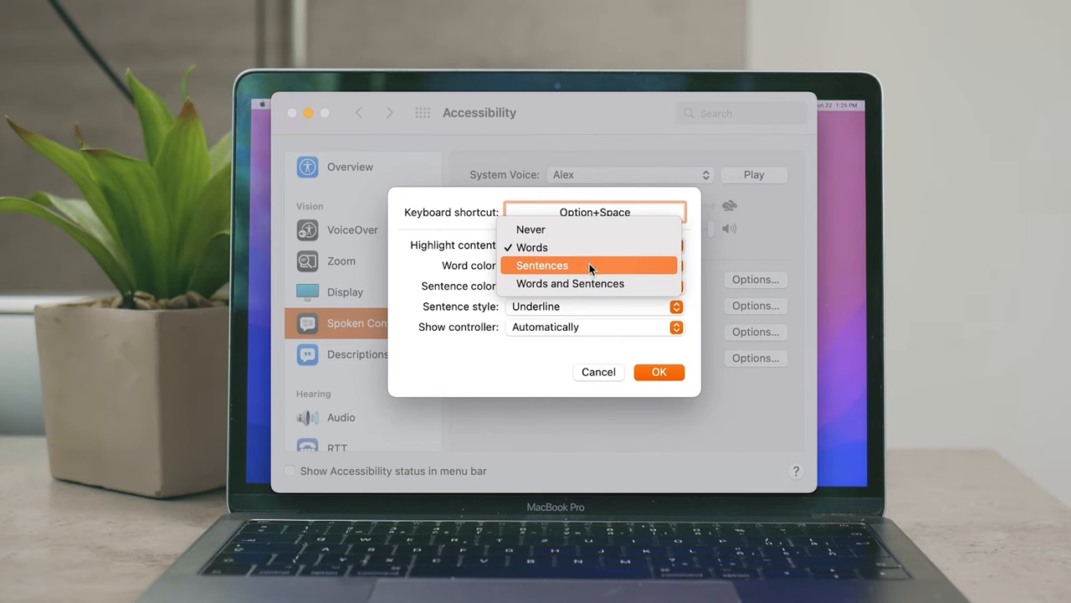
{"action": "mouse_move", "coordinate": [522, 276]}
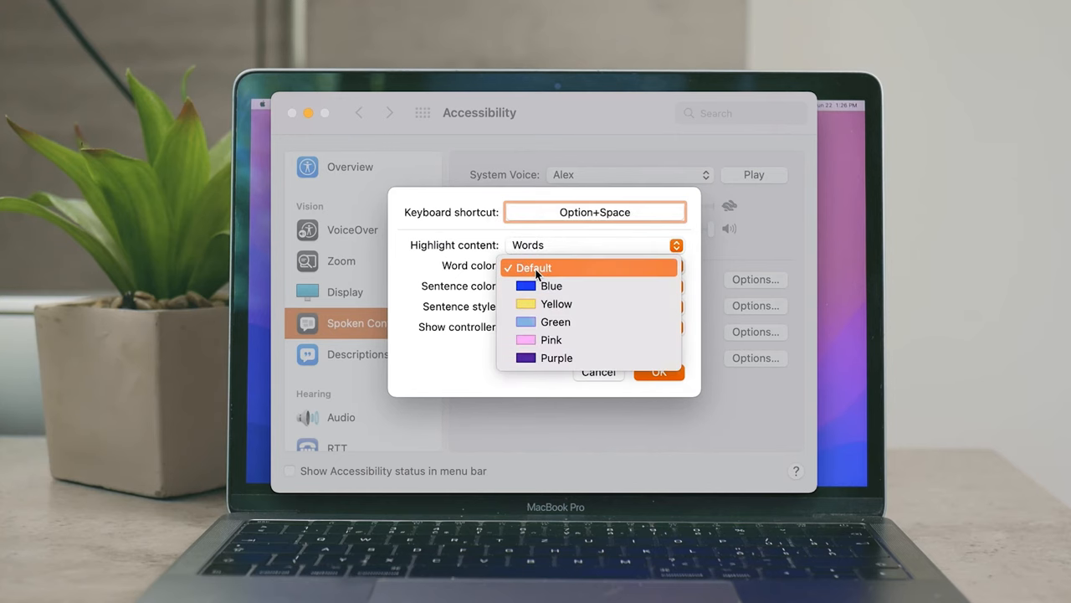
{"action": "mouse_move", "coordinate": [583, 291]}
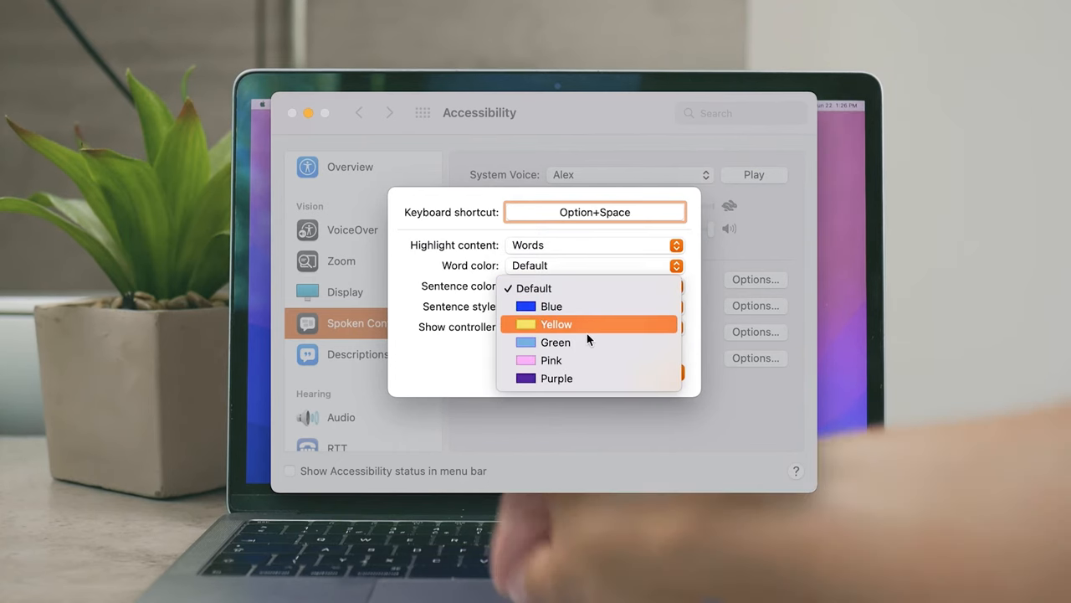
{"action": "mouse_move", "coordinate": [551, 360]}
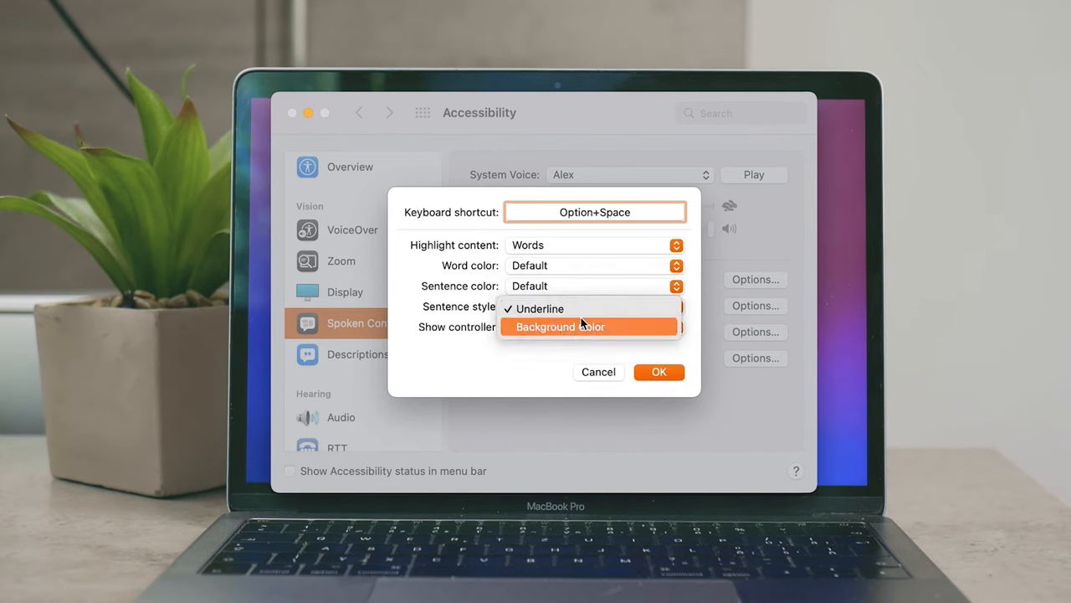
{"action": "left_click", "coordinate": [592, 326]}
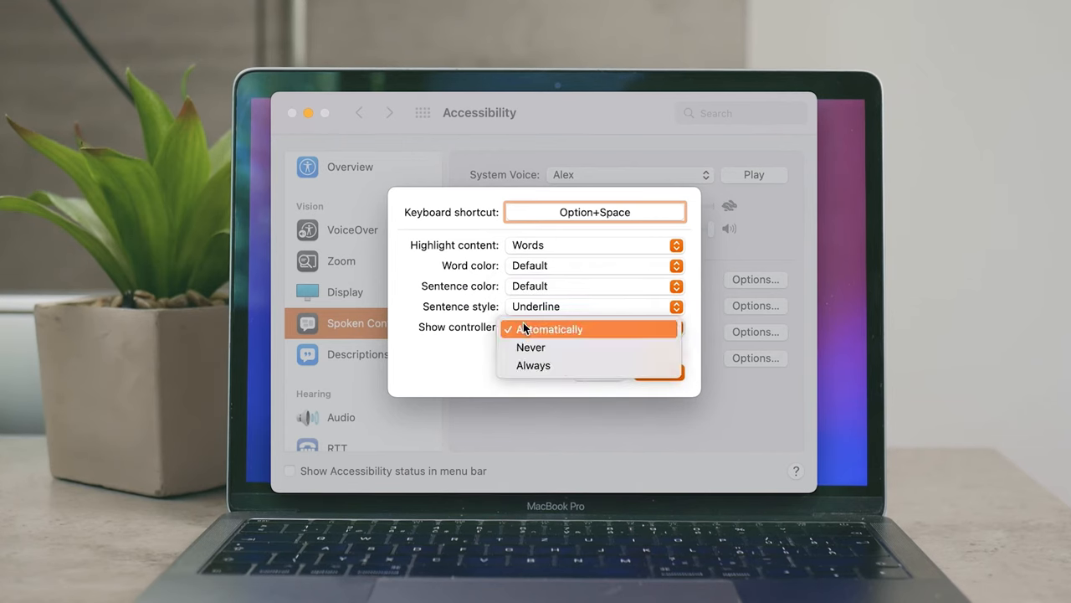
{"action": "mouse_move", "coordinate": [562, 365]}
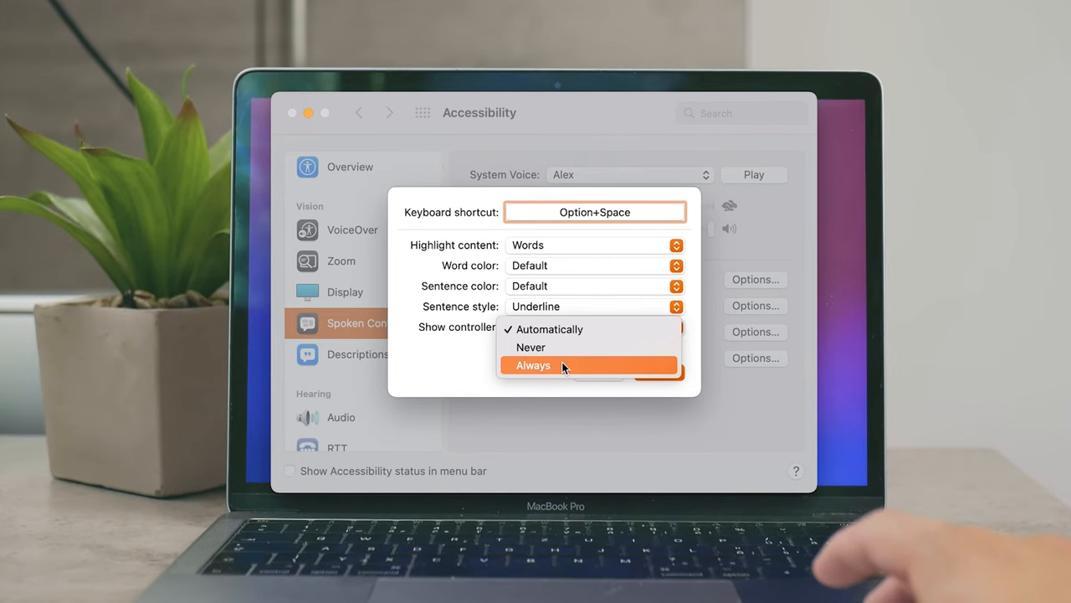
{"action": "left_click", "coordinate": [534, 365]}
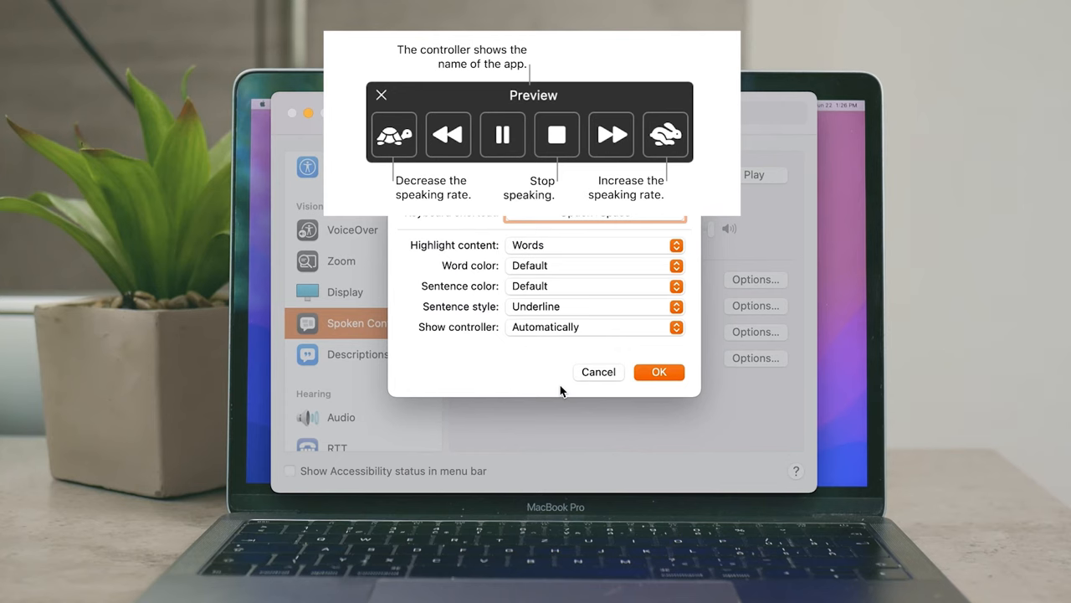
{"action": "mouse_move", "coordinate": [596, 373]}
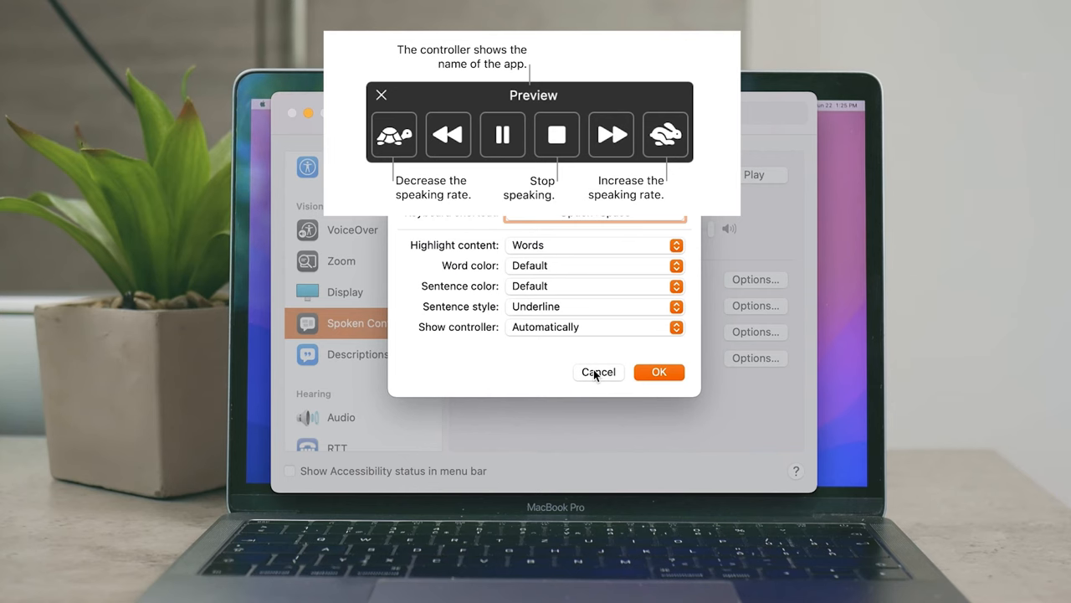
Cancel the speak selection options, returning to Spoken Content with Alex as the voice.
{"action": "left_click", "coordinate": [382, 93]}
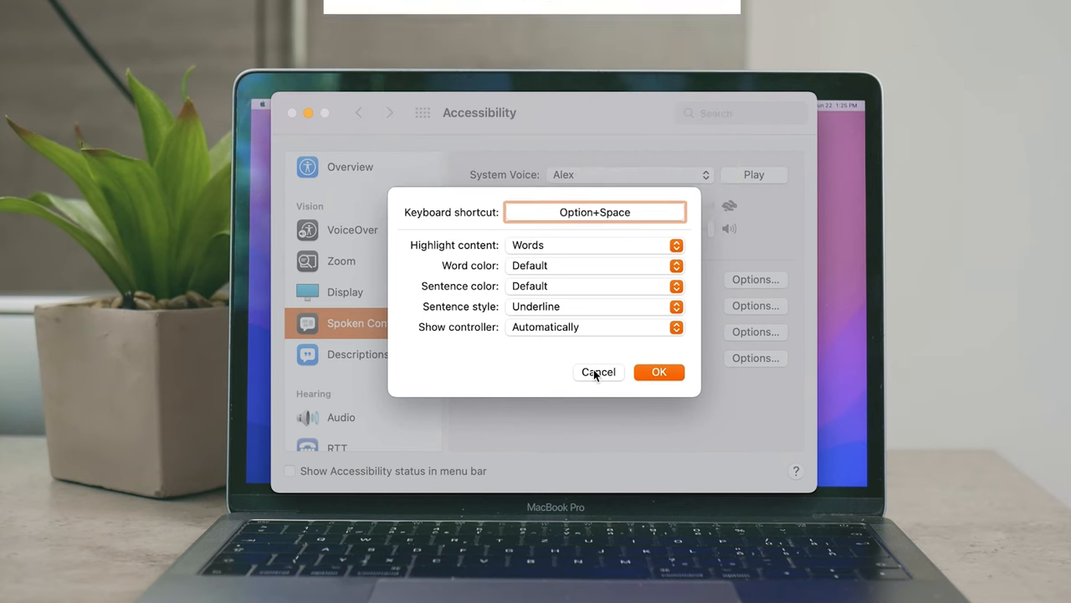
{"action": "left_click", "coordinate": [597, 372]}
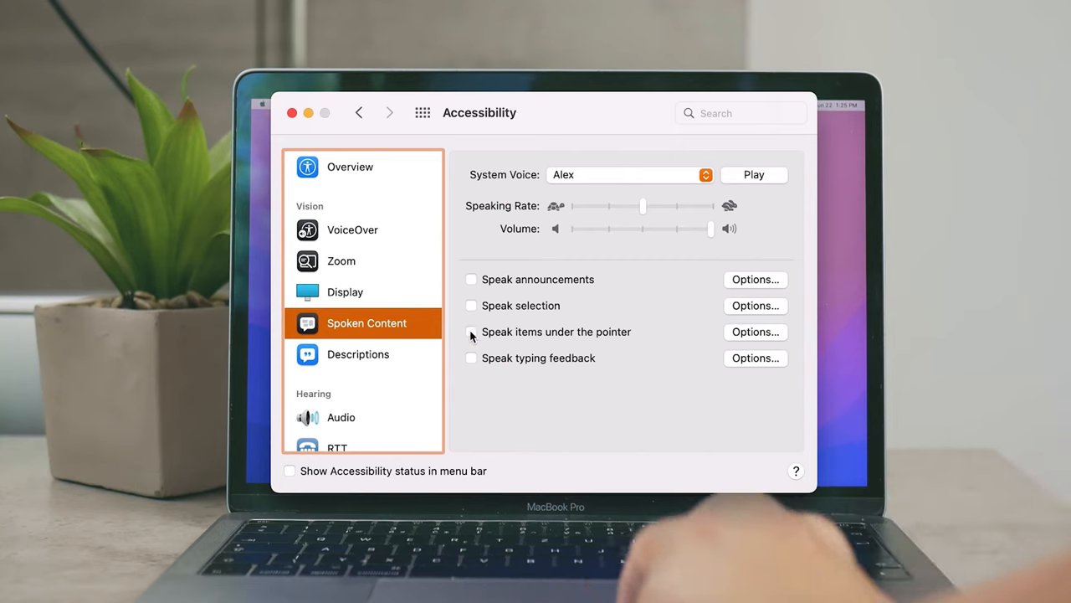
Enable Speak items under the pointer.
{"action": "left_click", "coordinate": [472, 331]}
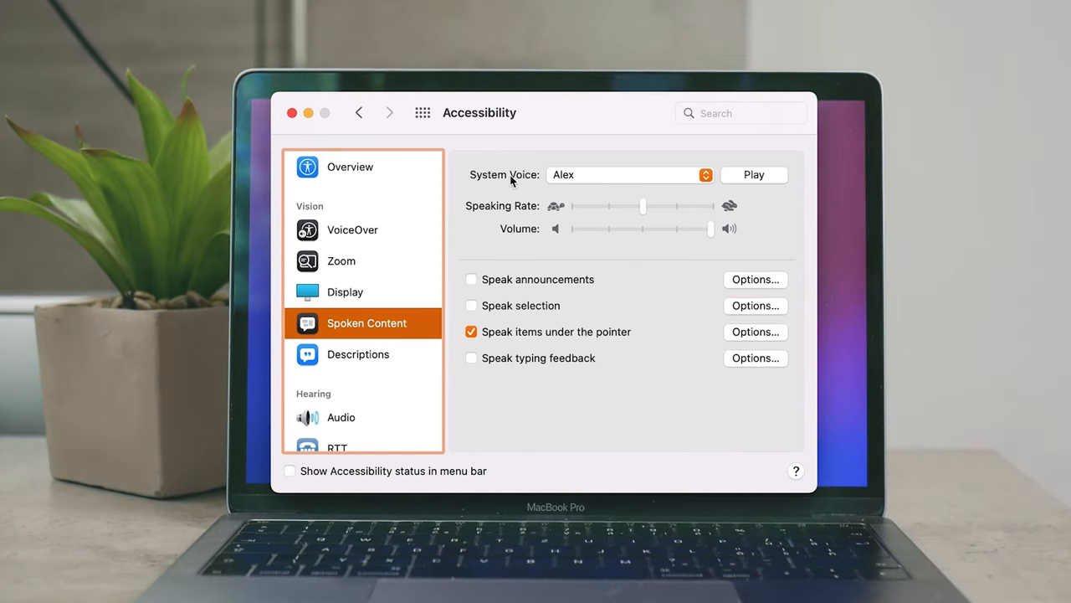
{"action": "mouse_move", "coordinate": [320, 121]}
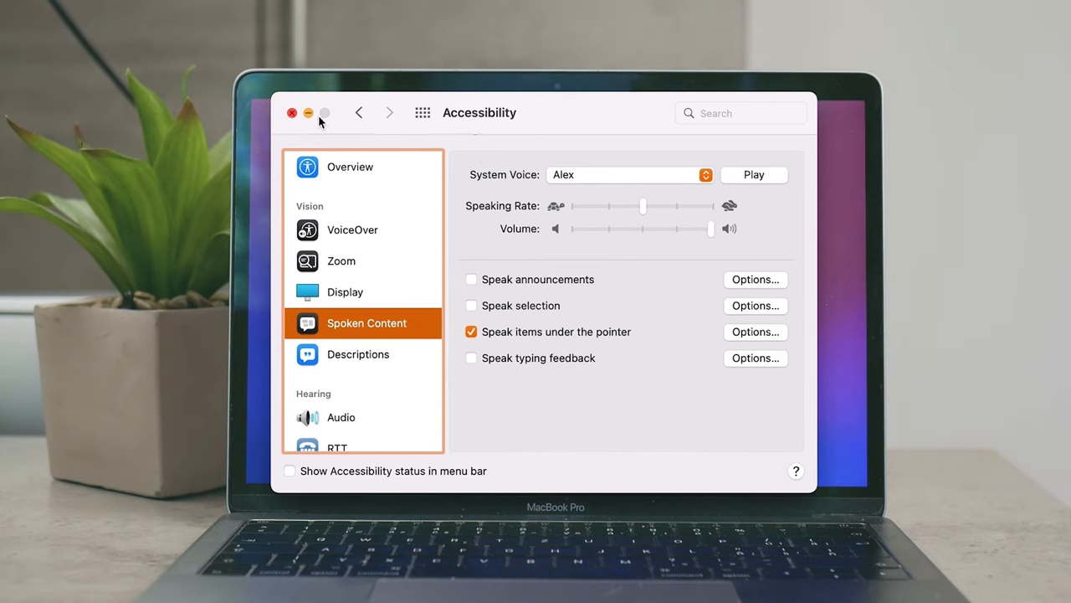
{"action": "mouse_move", "coordinate": [685, 395]}
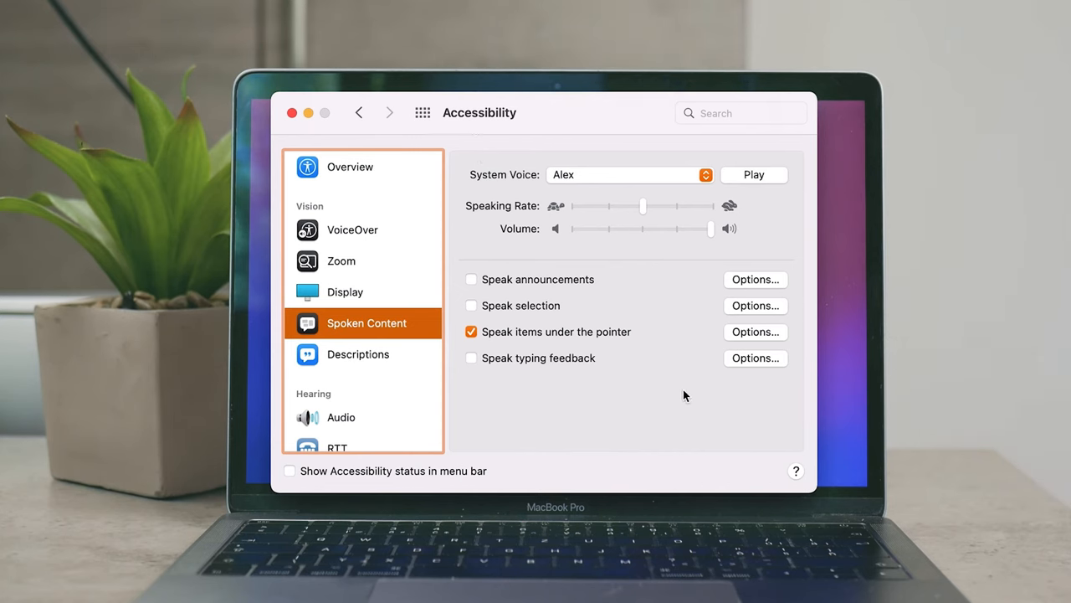
{"action": "mouse_move", "coordinate": [569, 328]}
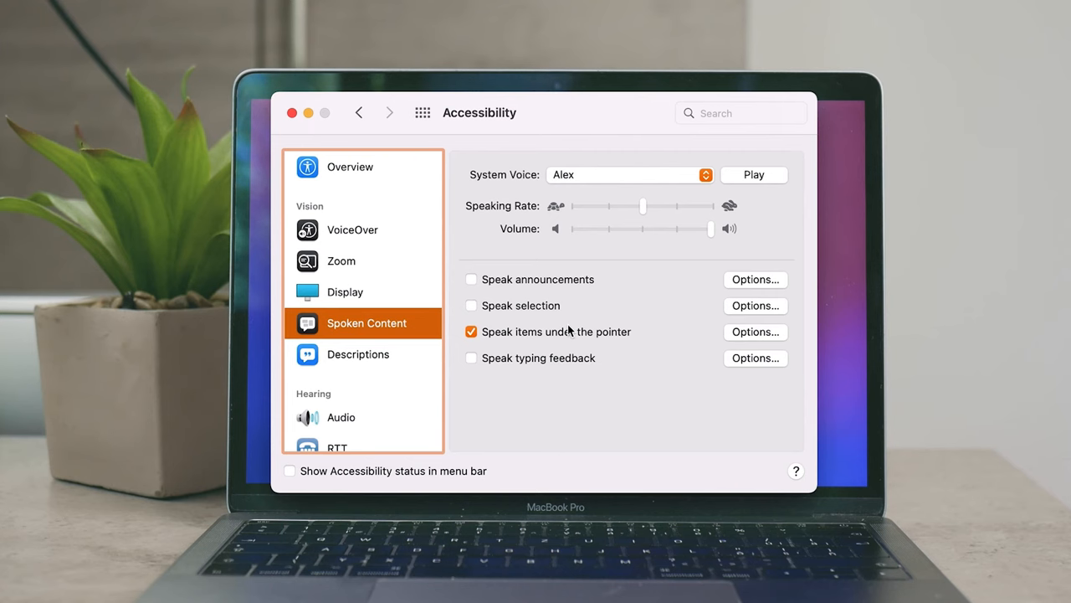
{"action": "left_click", "coordinate": [755, 331]}
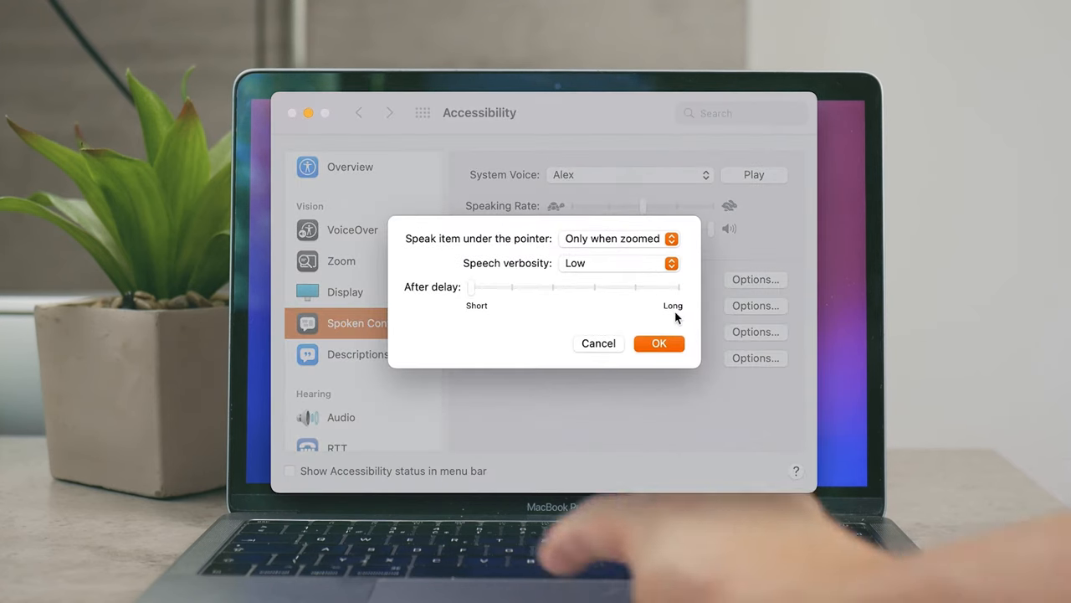
{"action": "left_click", "coordinate": [616, 237]}
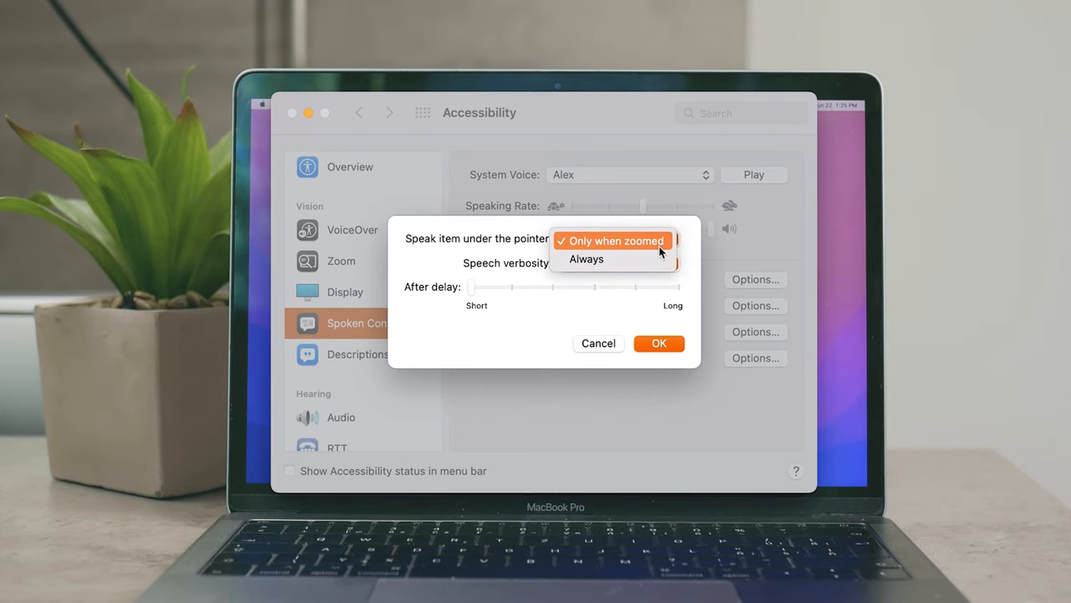
{"action": "mouse_move", "coordinate": [644, 247]}
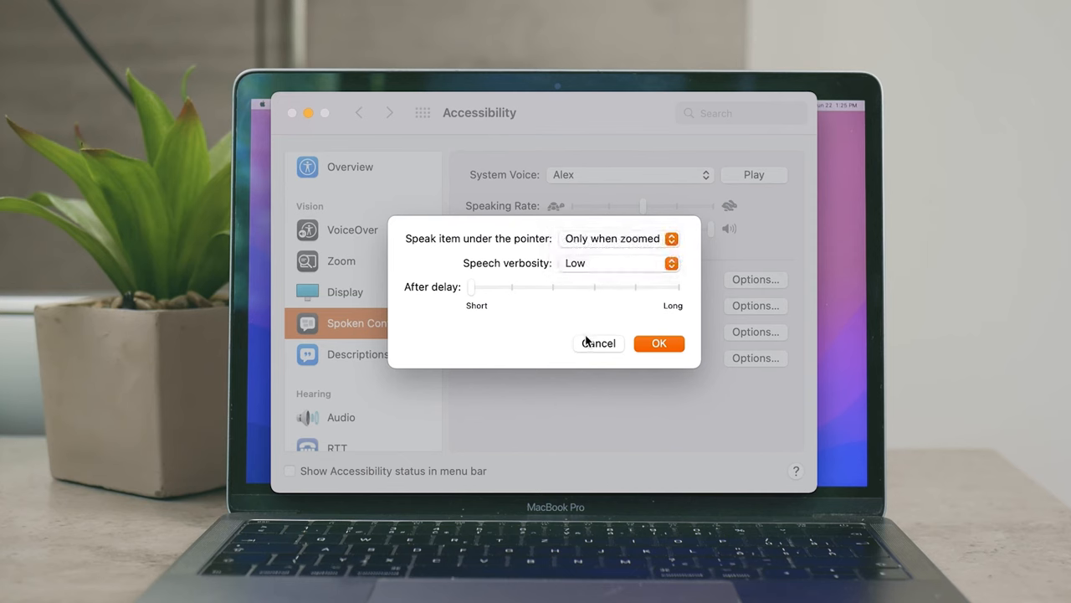
{"action": "mouse_move", "coordinate": [589, 352]}
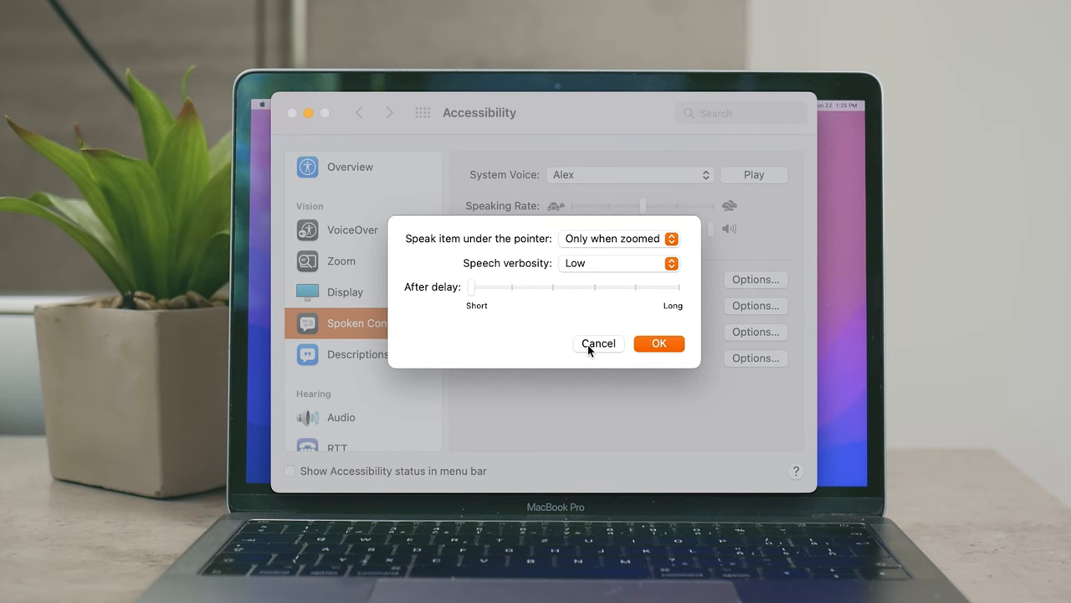
{"action": "left_click", "coordinate": [658, 343]}
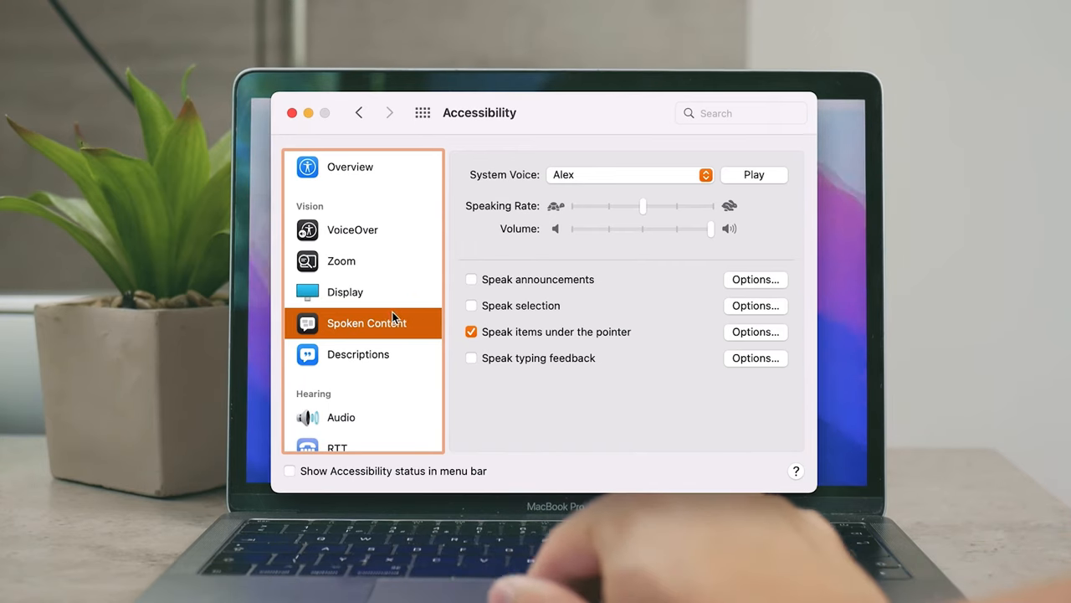
{"action": "mouse_move", "coordinate": [365, 271]}
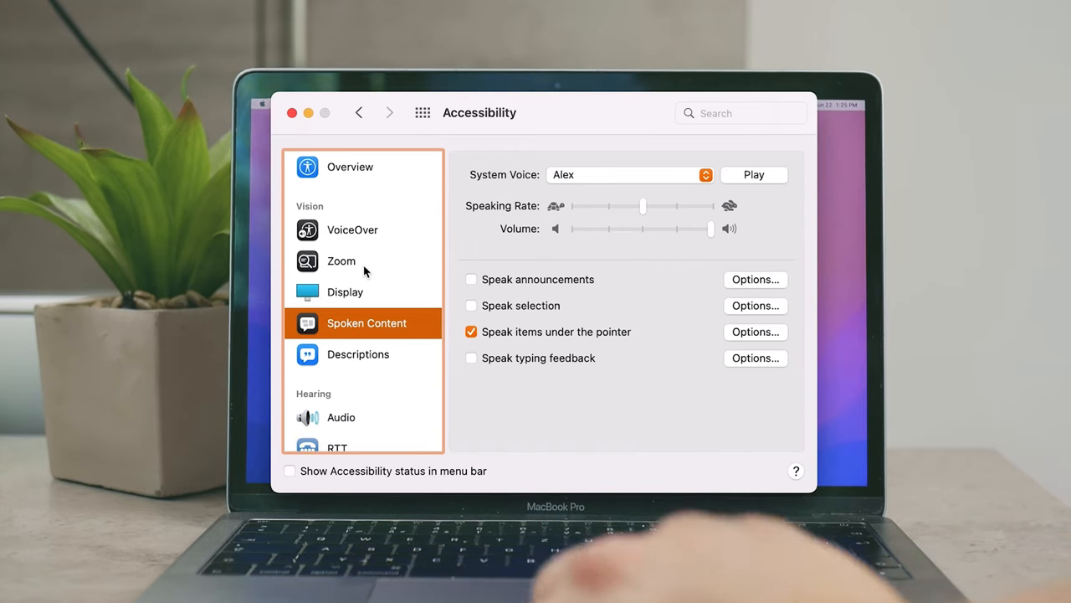
Glance at Zoom, then disable Speak items under the pointer and enable Speak typing feedback.
{"action": "left_click", "coordinate": [341, 261]}
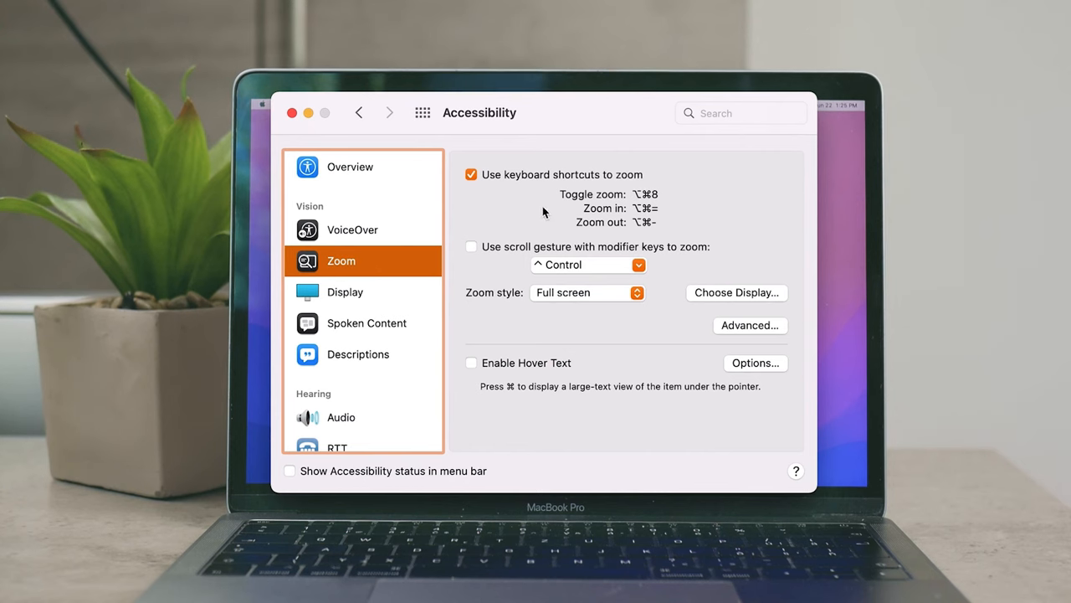
{"action": "mouse_move", "coordinate": [639, 224]}
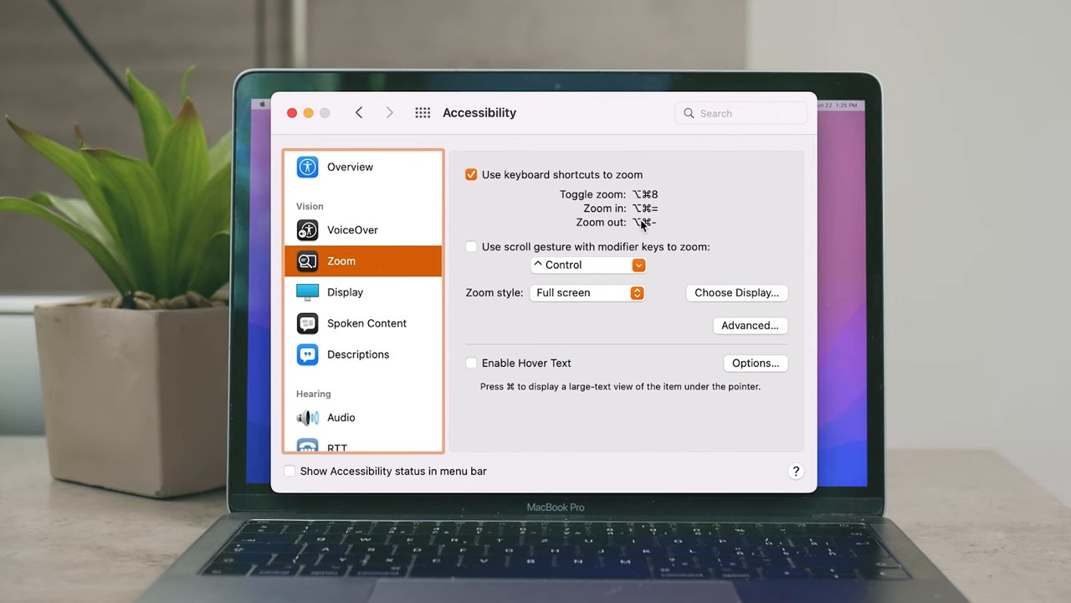
{"action": "left_click", "coordinate": [364, 323]}
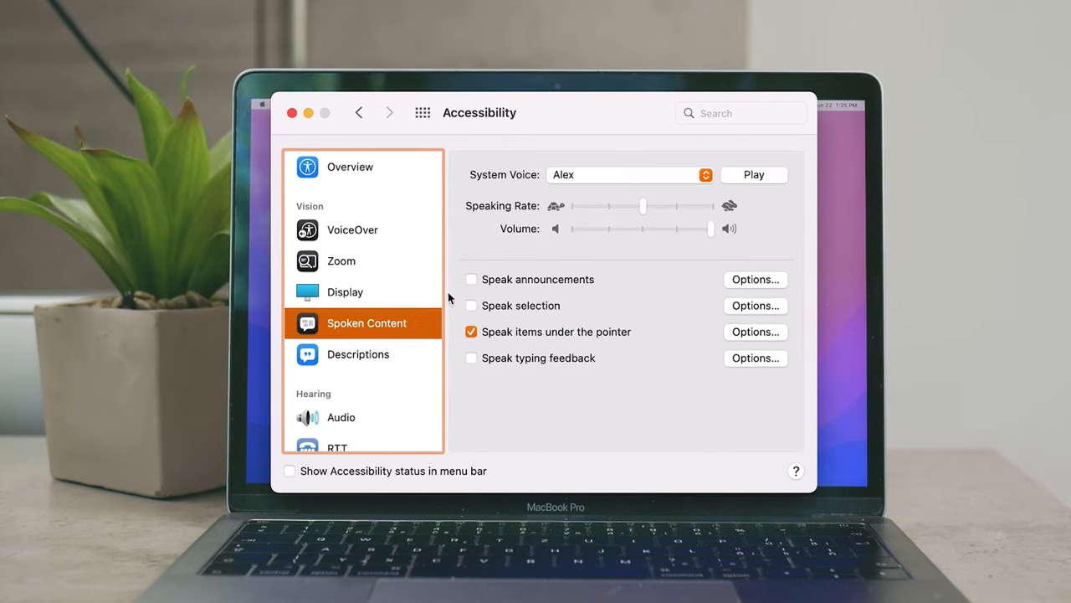
{"action": "left_click", "coordinate": [472, 331]}
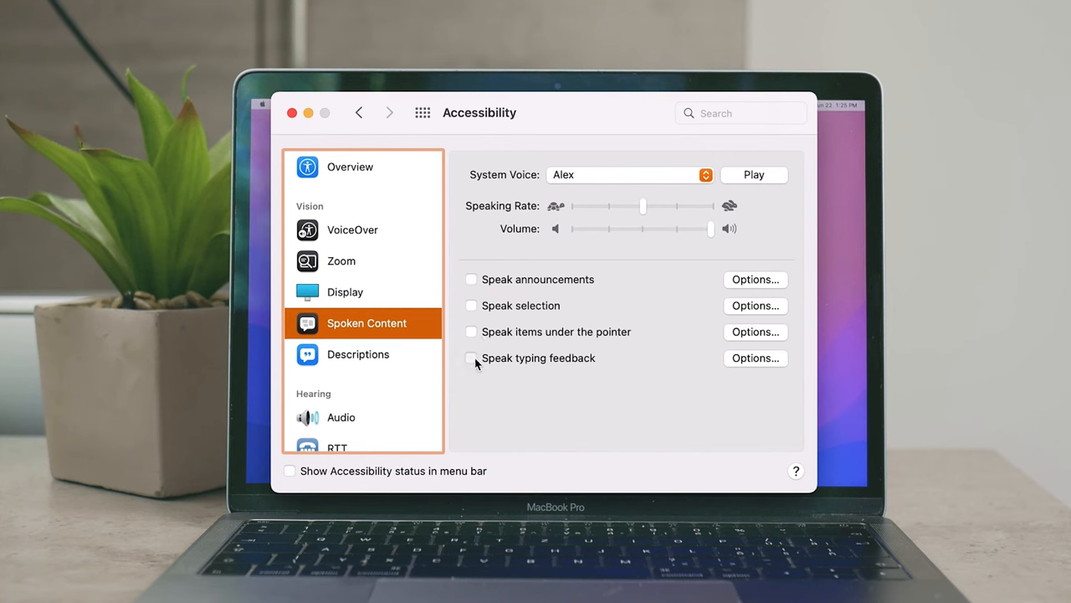
{"action": "left_click", "coordinate": [470, 358]}
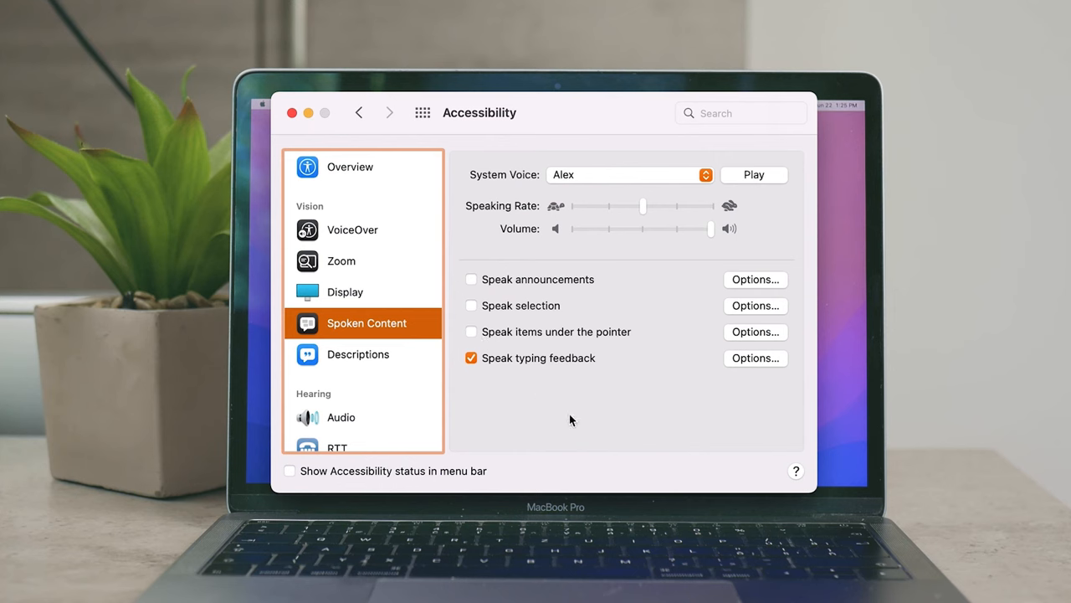
{"action": "mouse_move", "coordinate": [694, 278]}
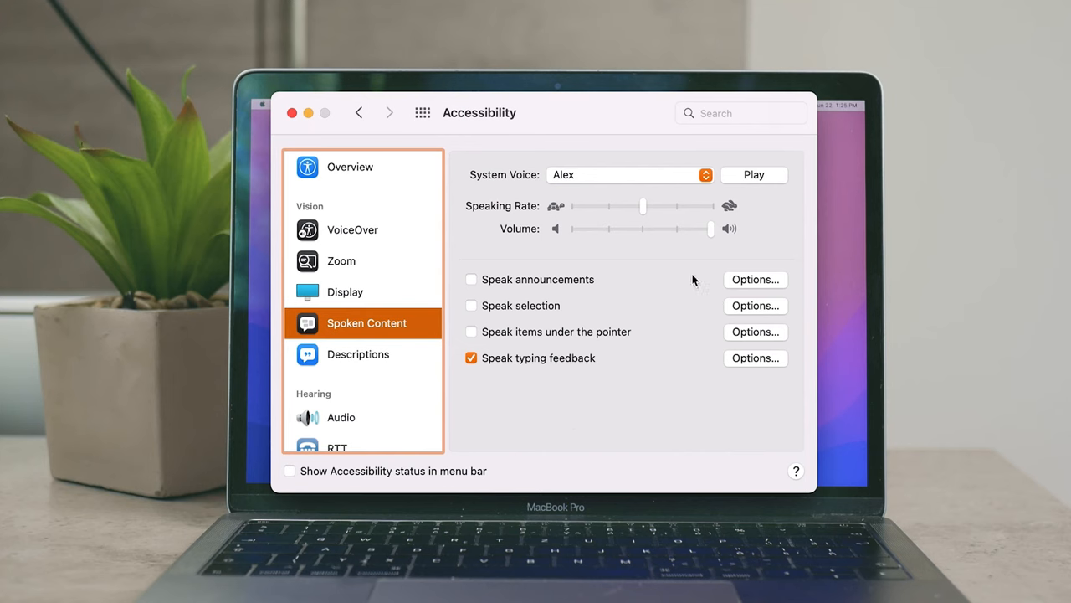
Test typing feedback by entering 'vw hello' in the search field, then clear it.
{"action": "type", "text": "vdjdhsvb vvnjvnkv"}
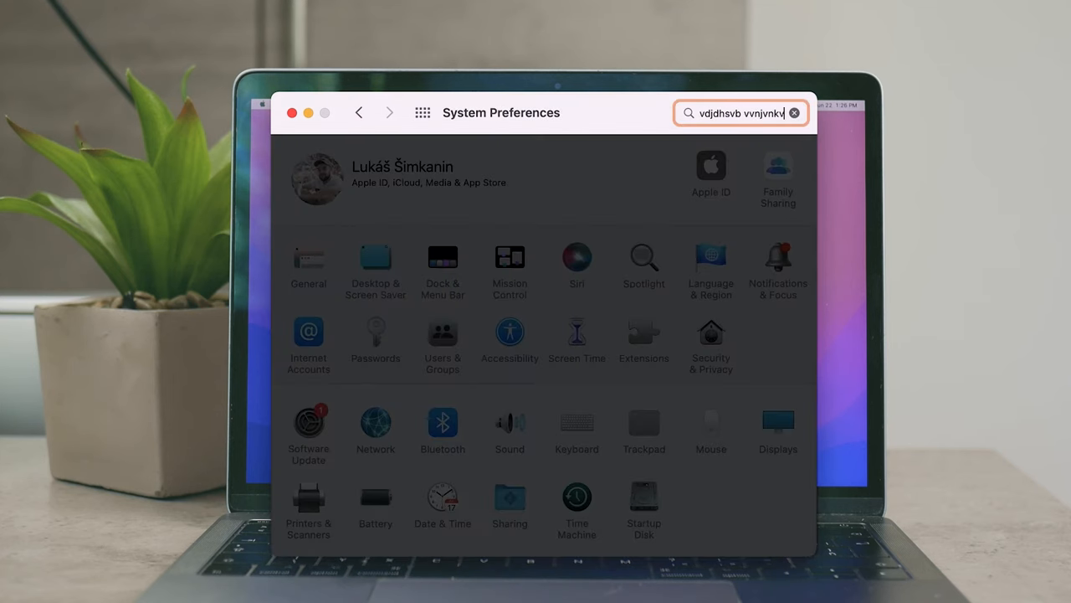
{"action": "type", "text": "w"}
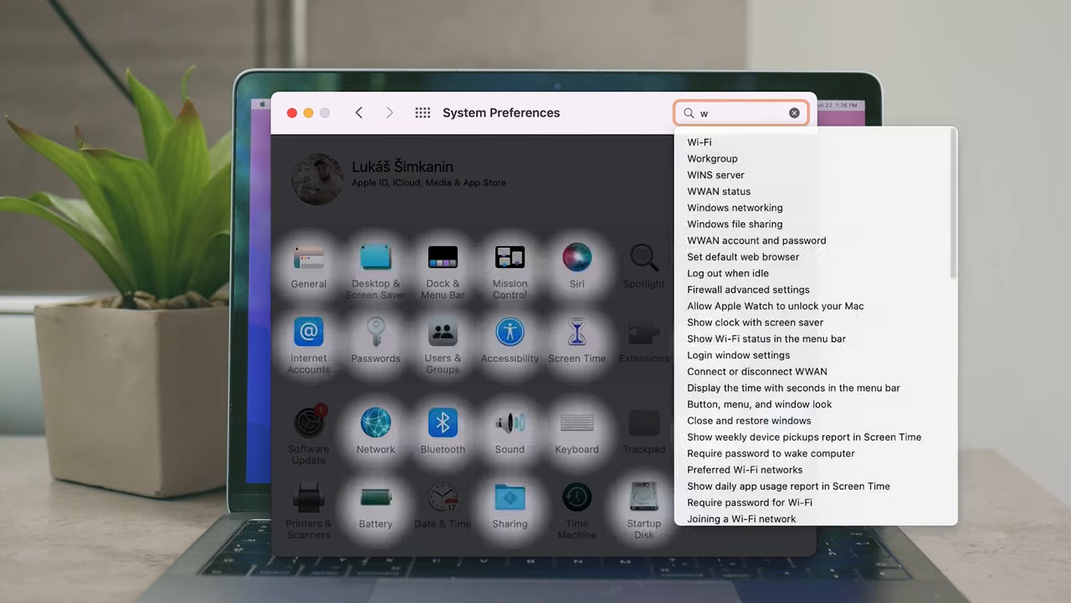
{"action": "type", "text": "hell"}
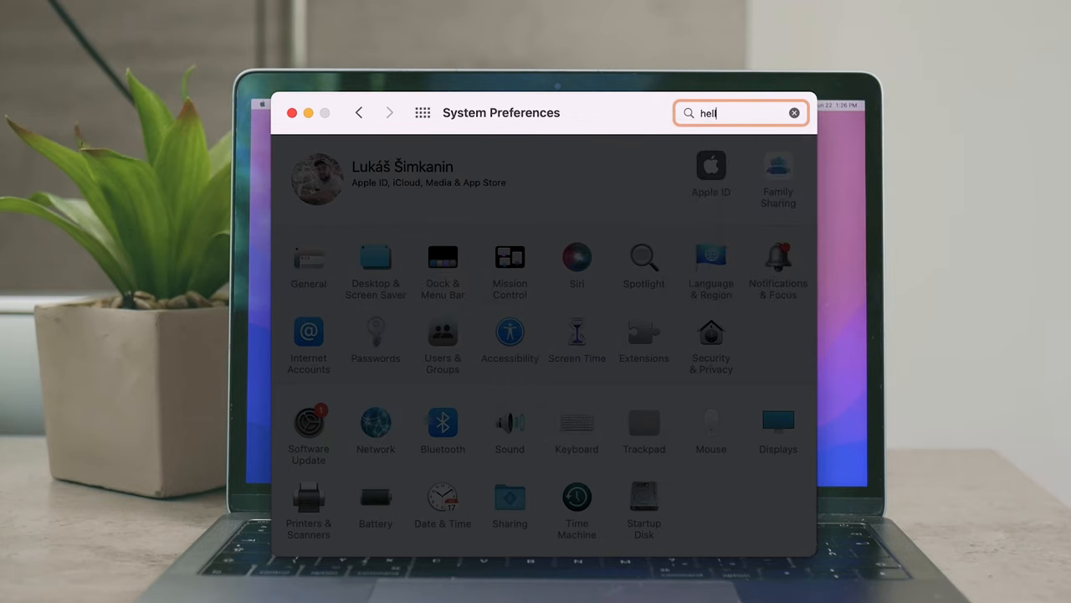
{"action": "type", "text": "o he"}
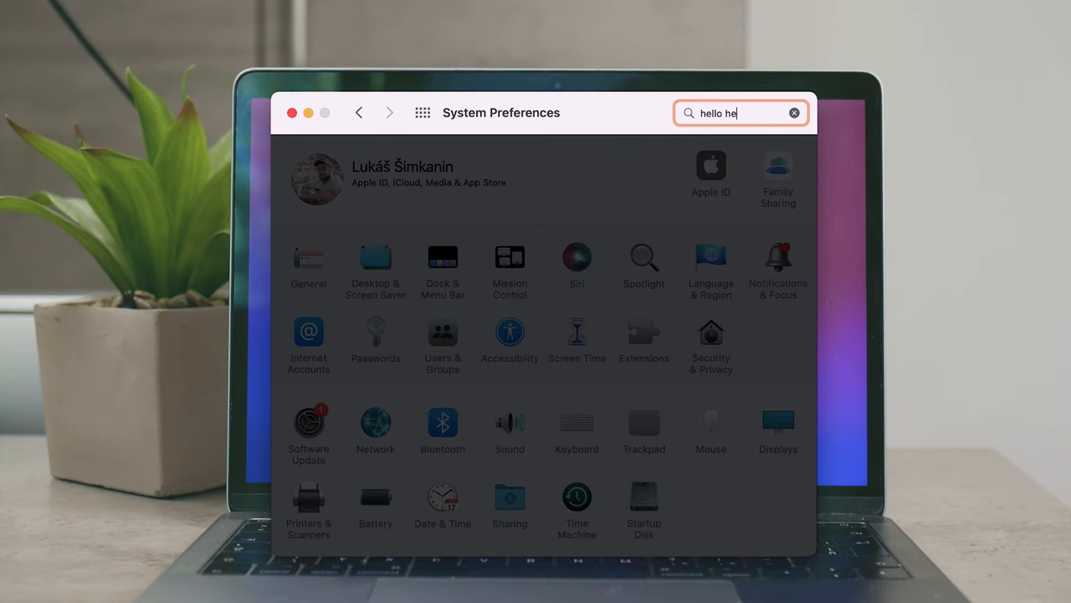
{"action": "left_click", "coordinate": [358, 112]}
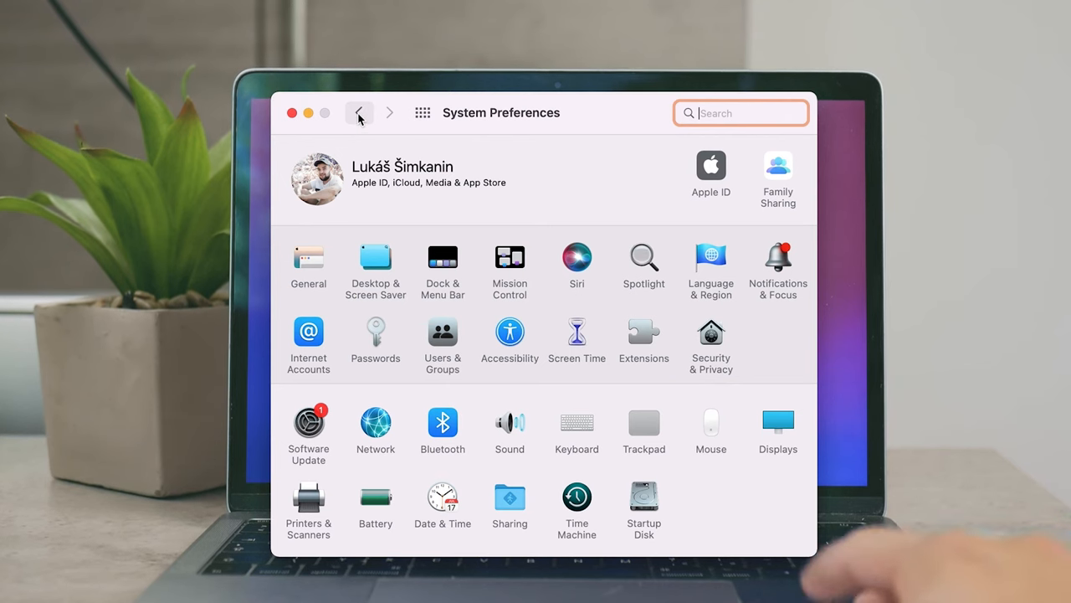
Review the typing feedback echo options without changes, then turn Speak typing feedback off.
{"action": "left_click", "coordinate": [509, 333]}
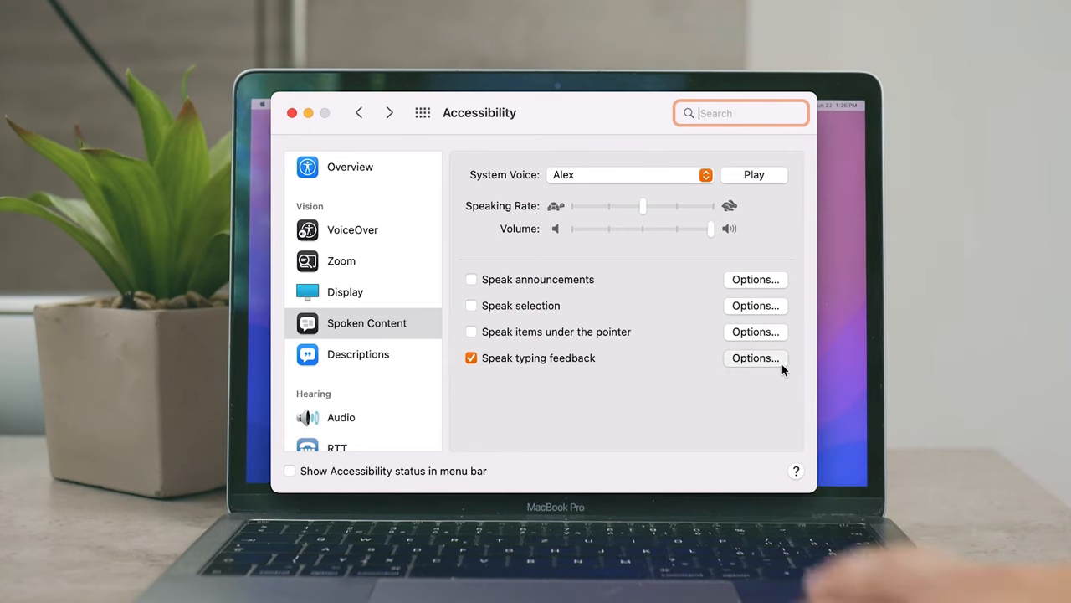
{"action": "left_click", "coordinate": [755, 358]}
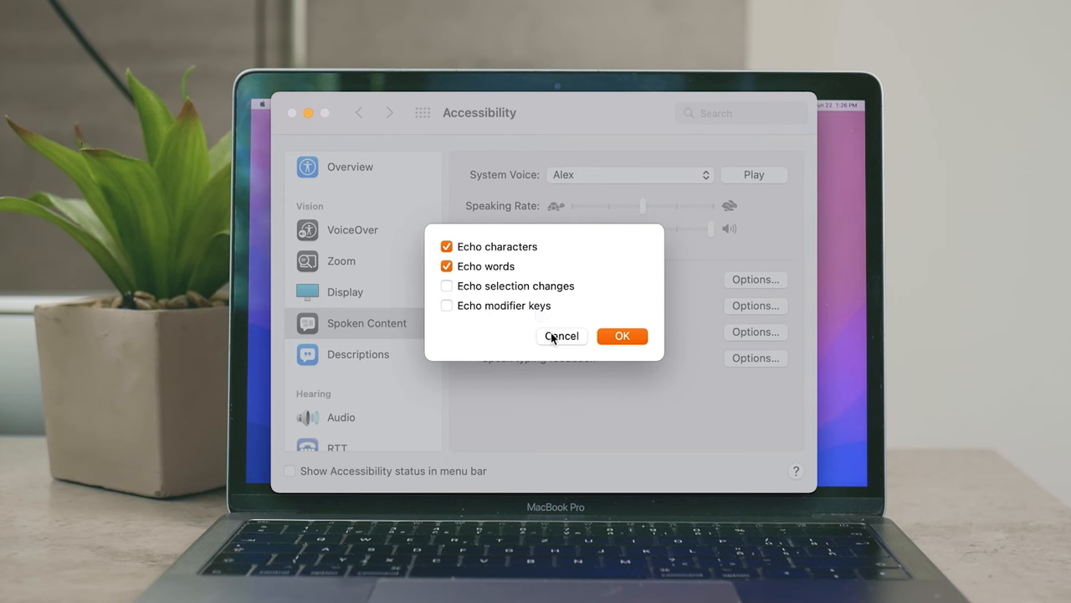
{"action": "mouse_move", "coordinate": [438, 326]}
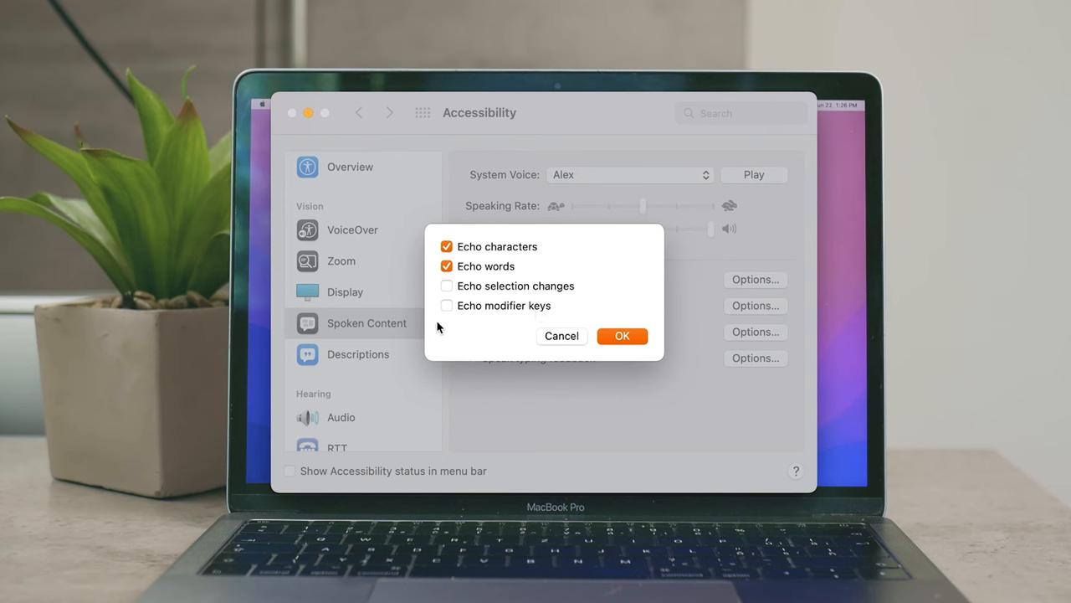
{"action": "mouse_move", "coordinate": [554, 338]}
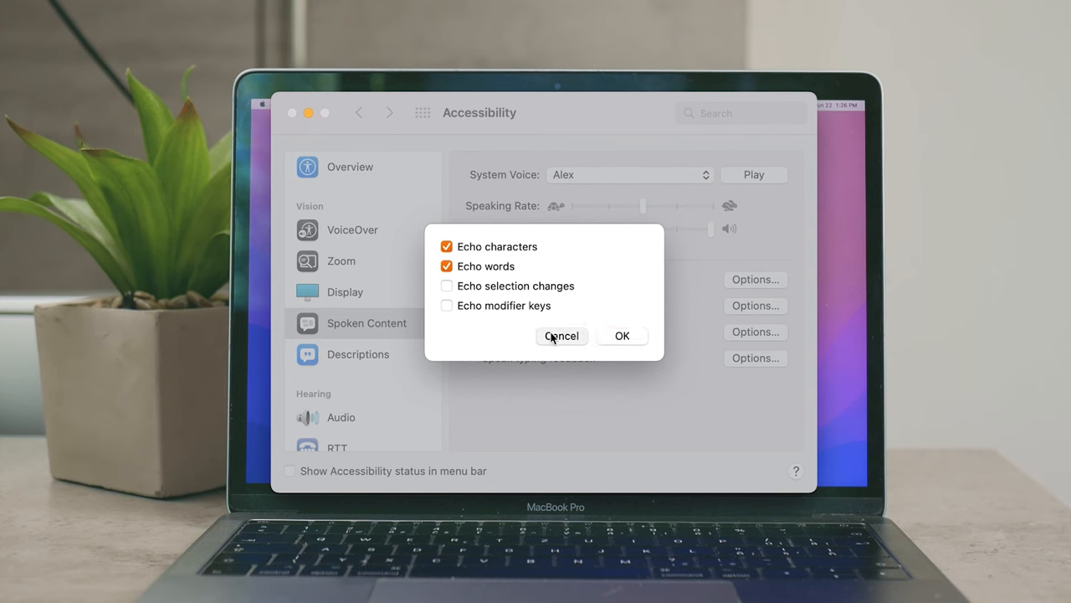
{"action": "mouse_move", "coordinate": [609, 371]}
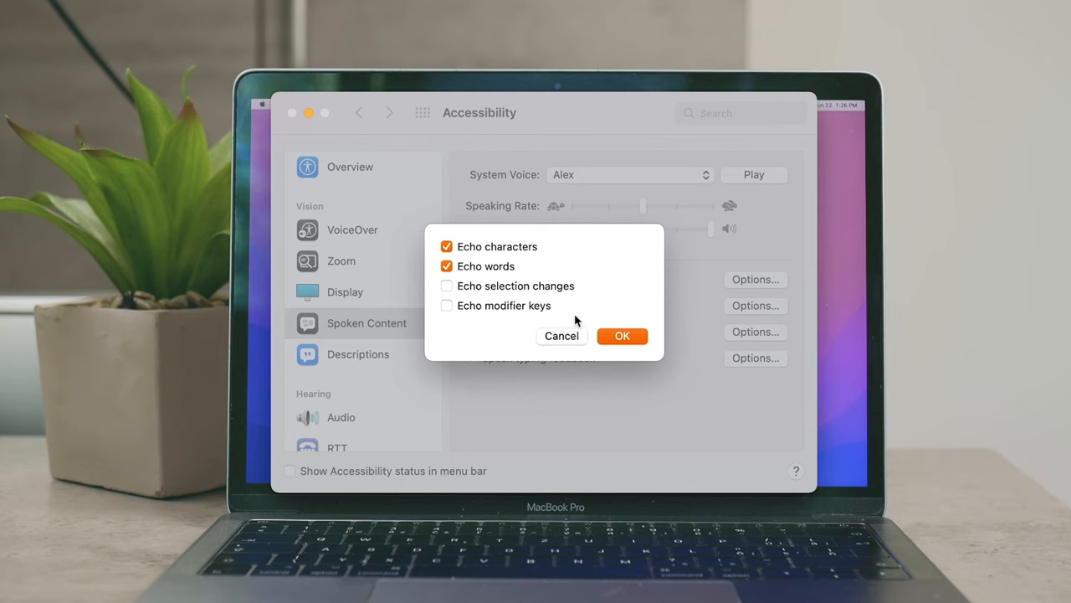
{"action": "left_click", "coordinate": [622, 335]}
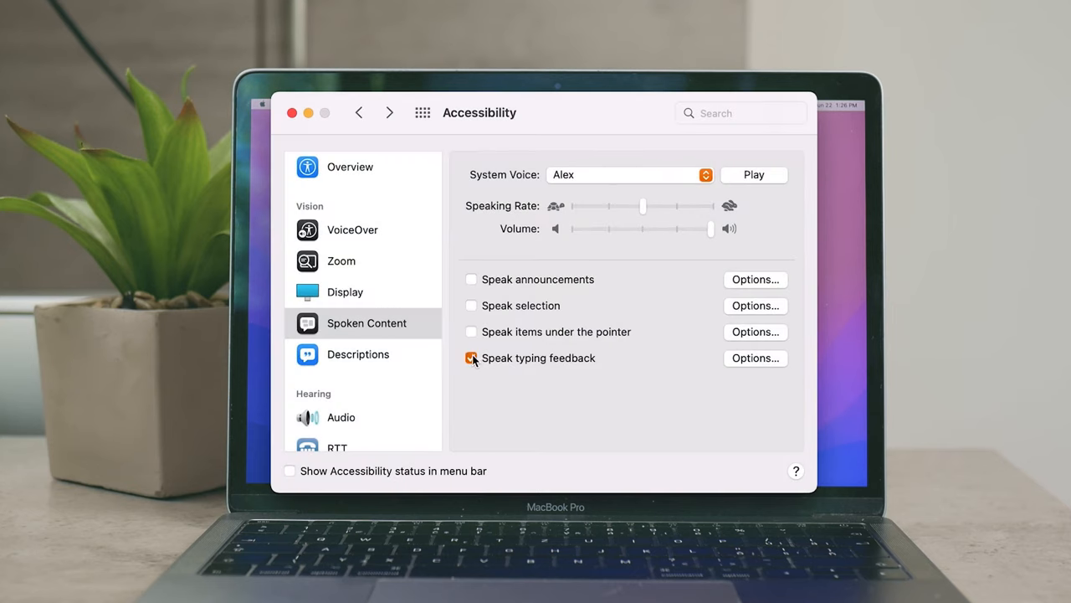
{"action": "left_click", "coordinate": [471, 358]}
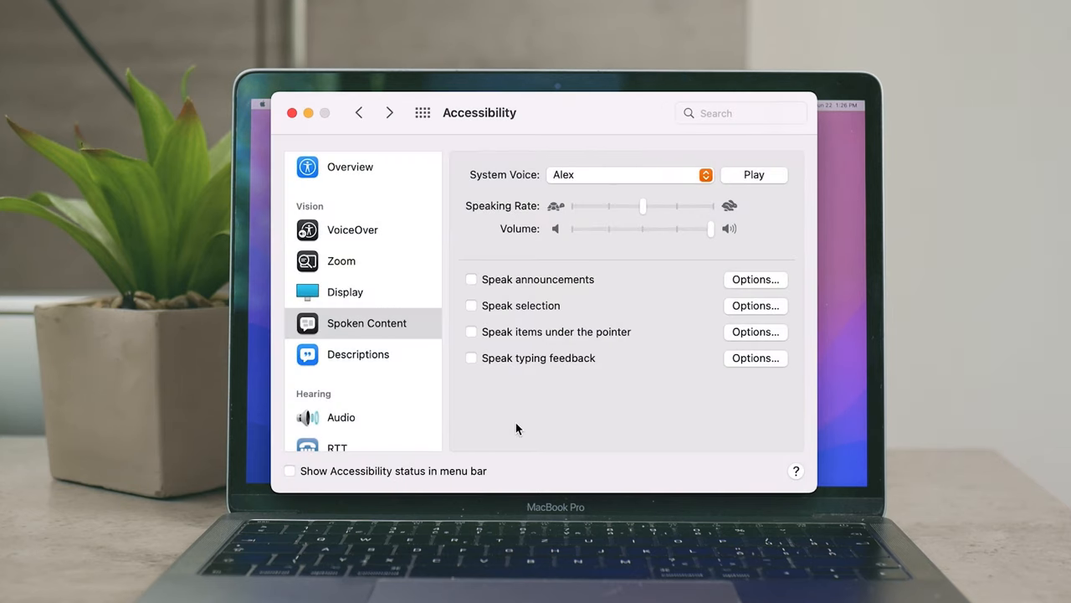